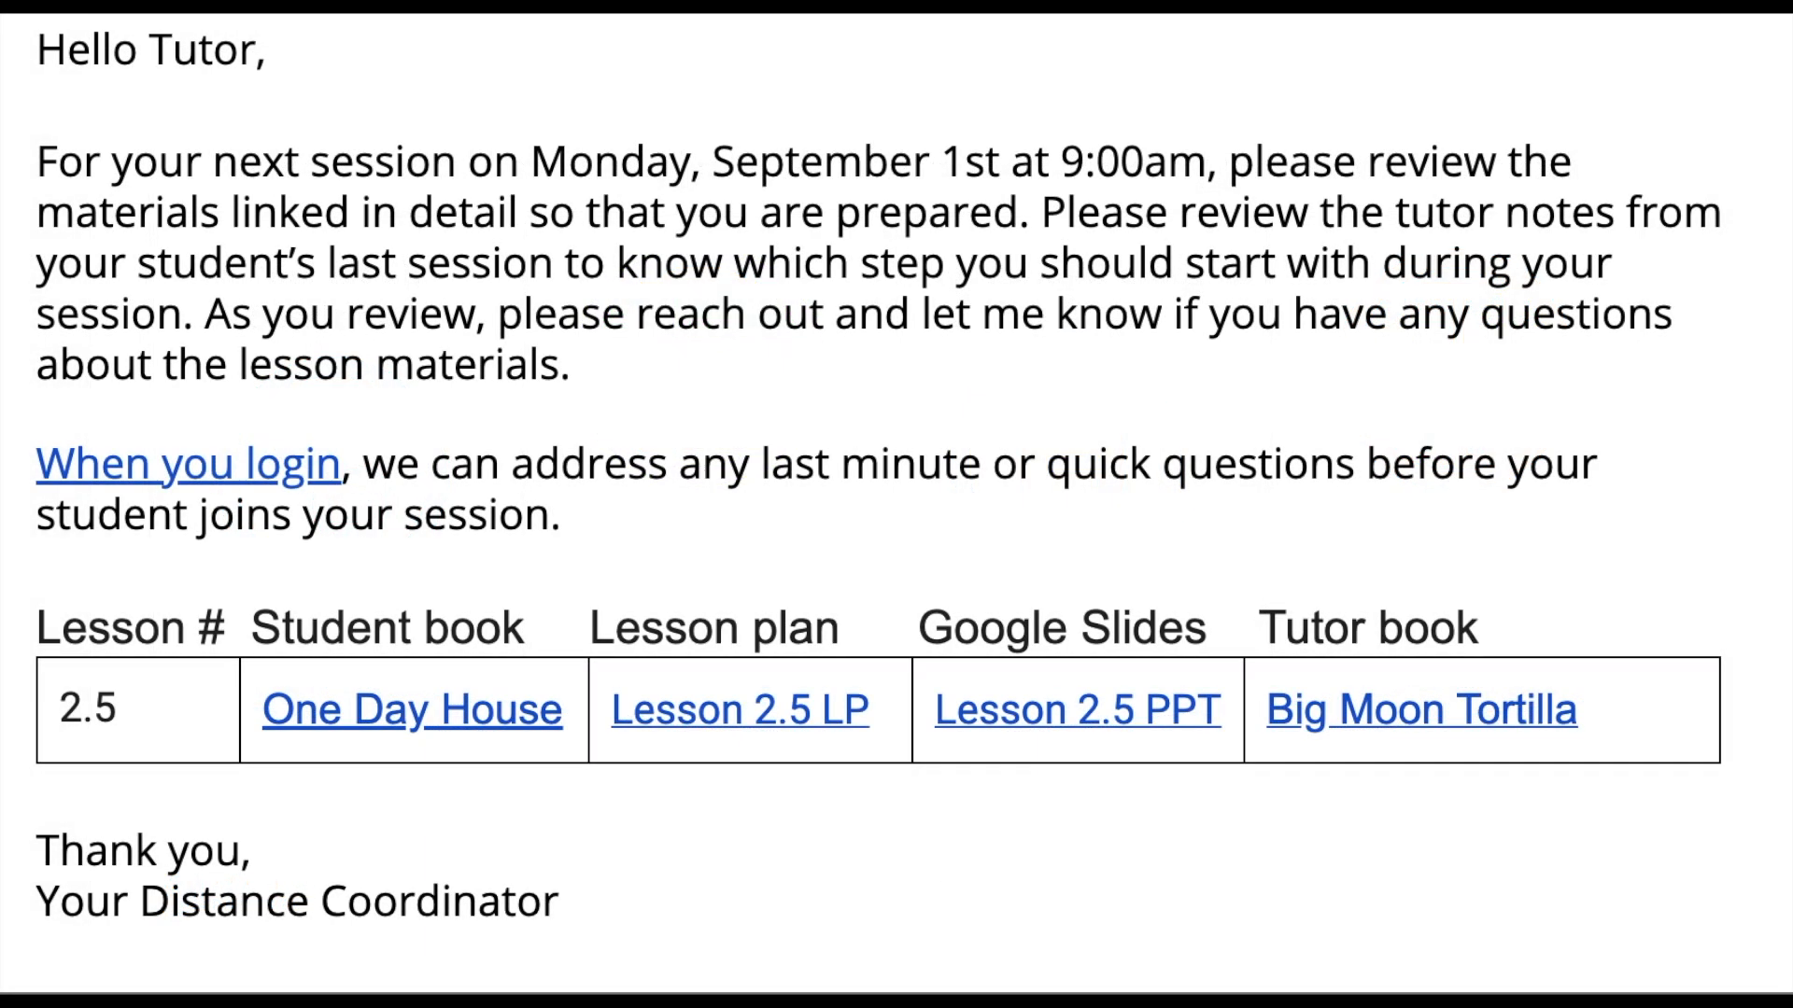
# Follow the 'When you login' link in the coordinator's email to the sign-in page
pyautogui.click(187, 463)
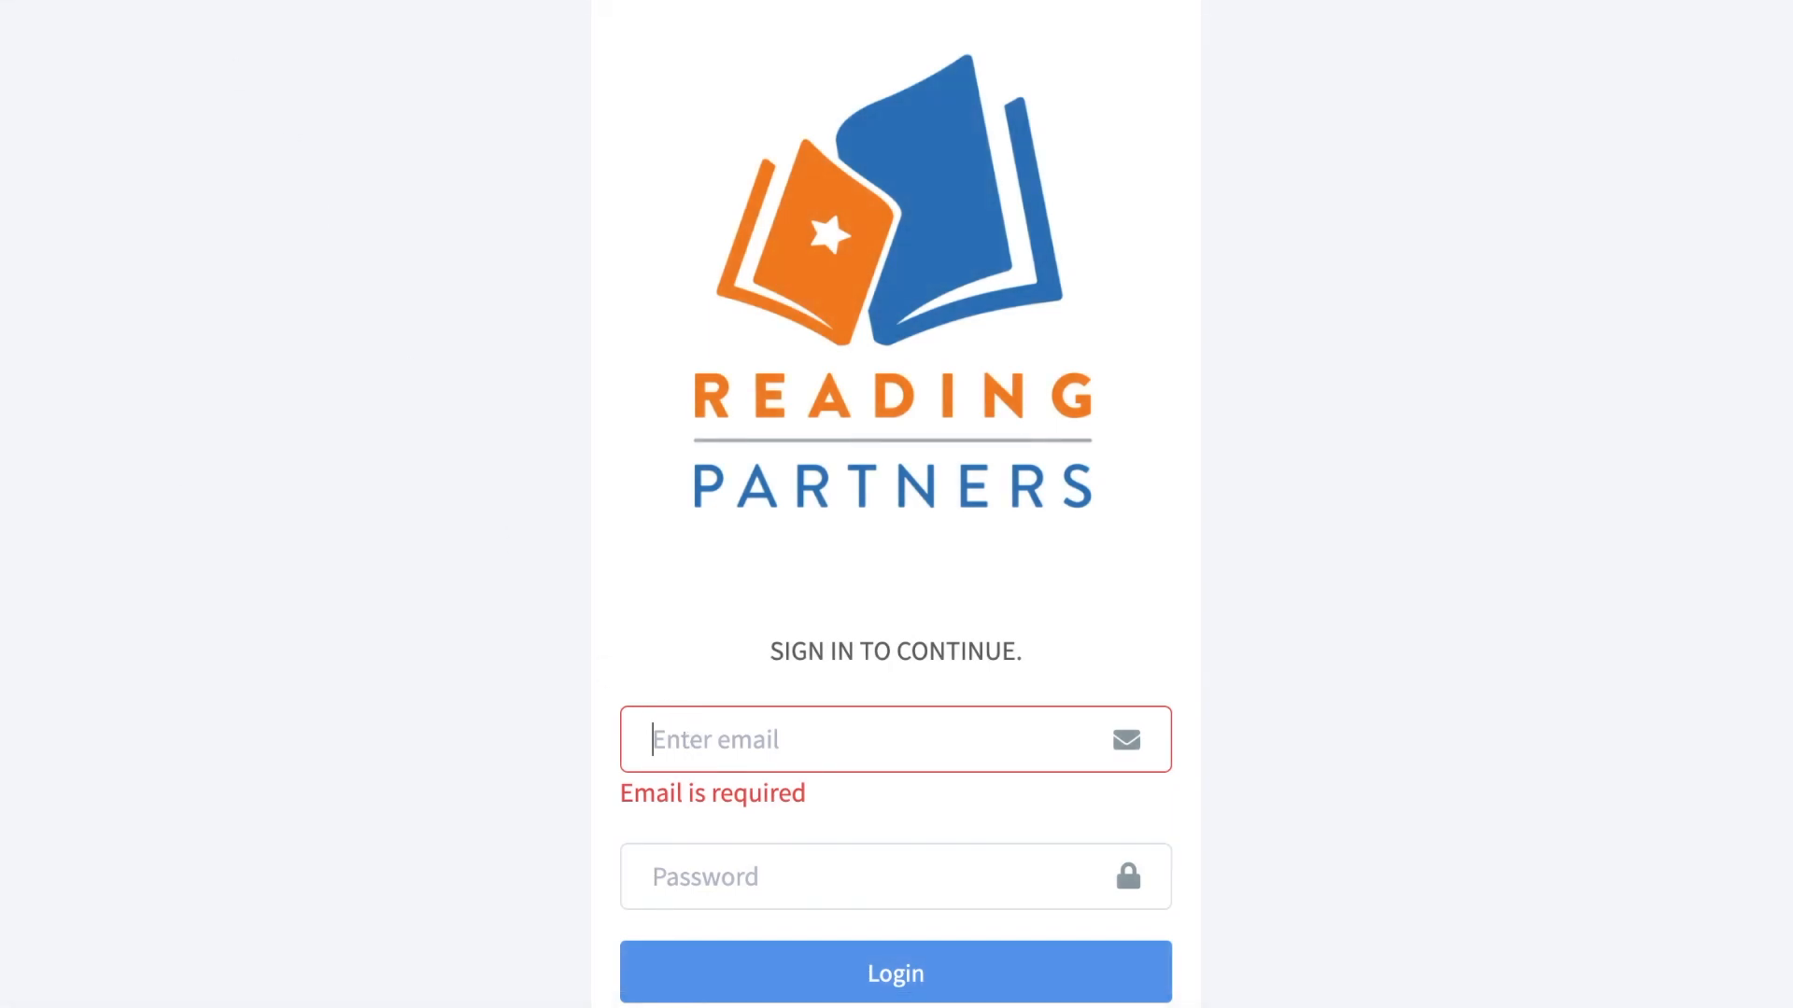
pyautogui.write('volunteer@')
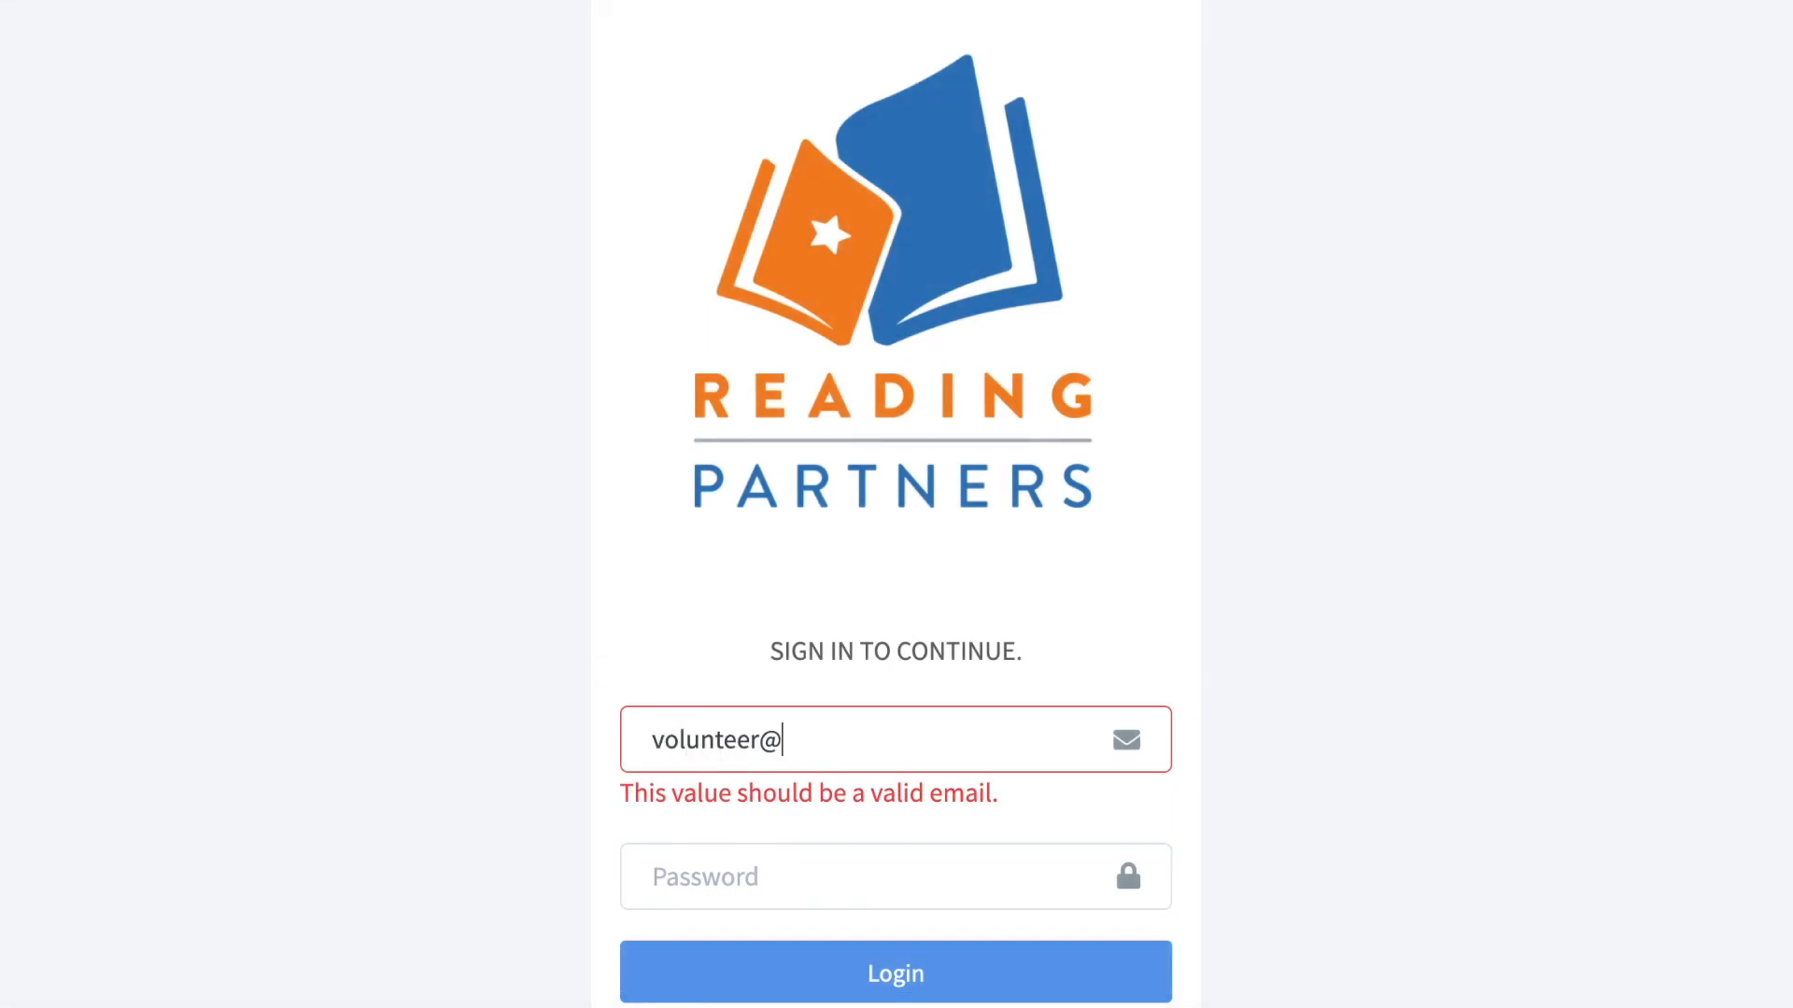
pyautogui.write('email.com')
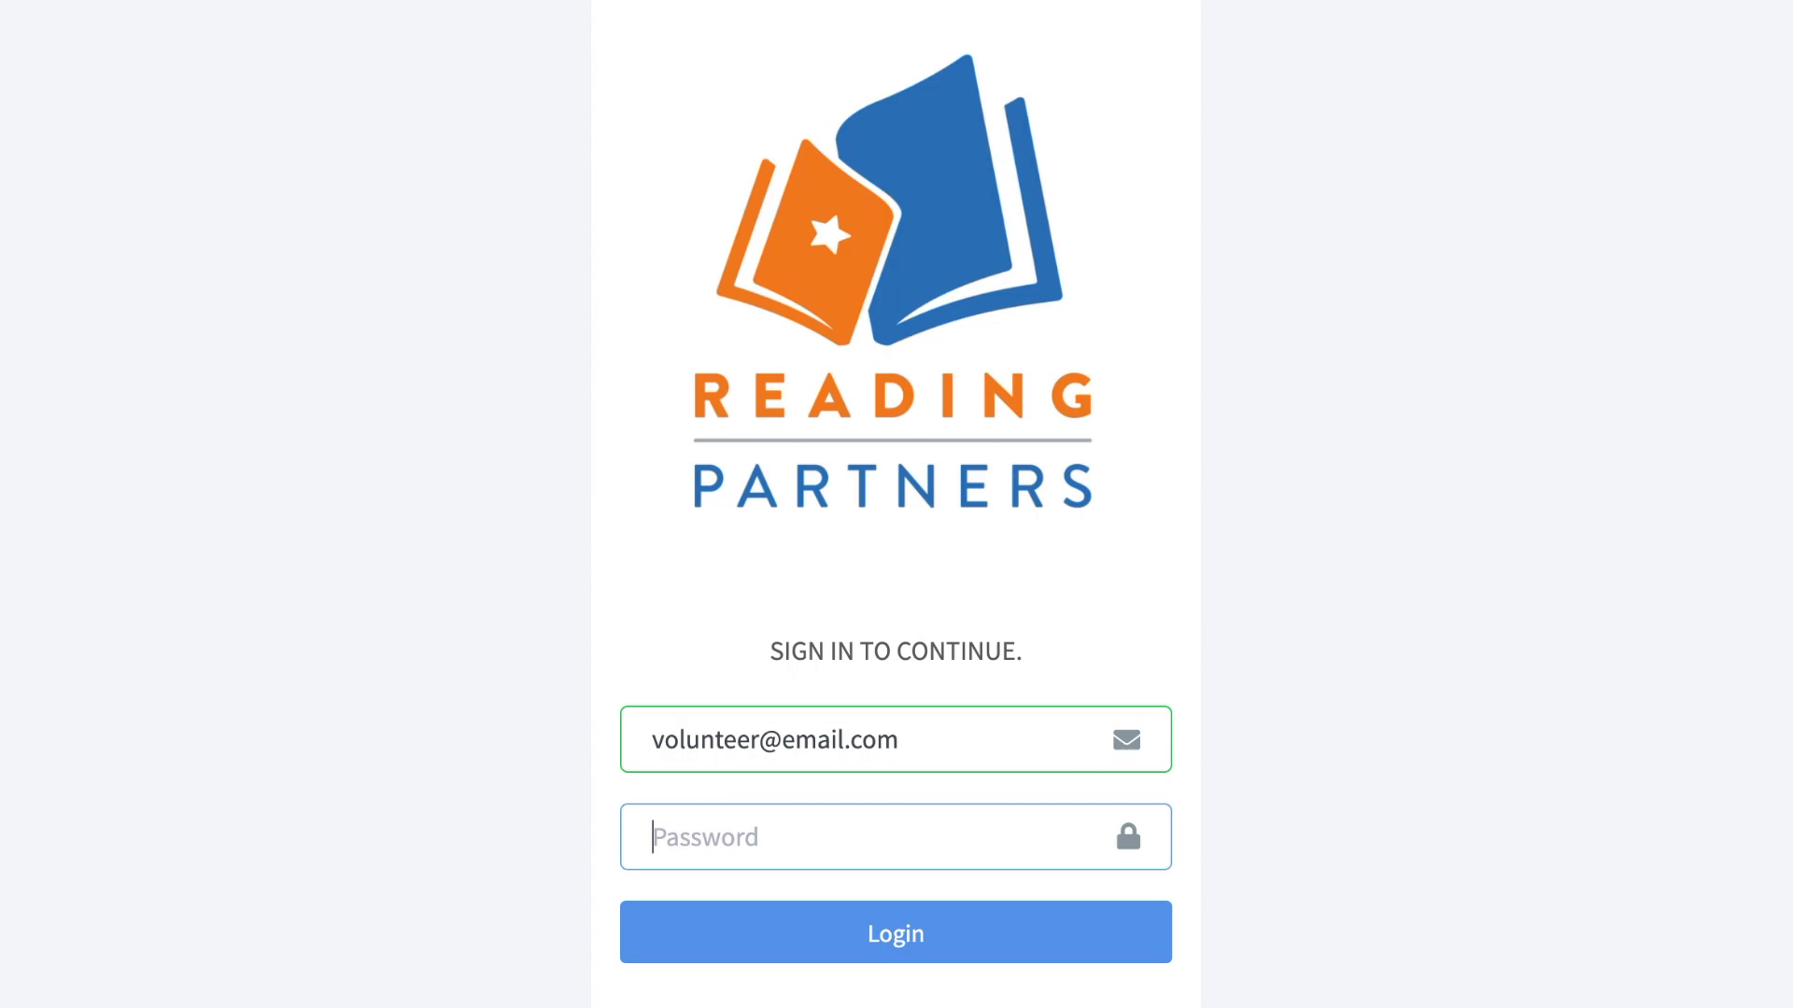
pyautogui.write('password')
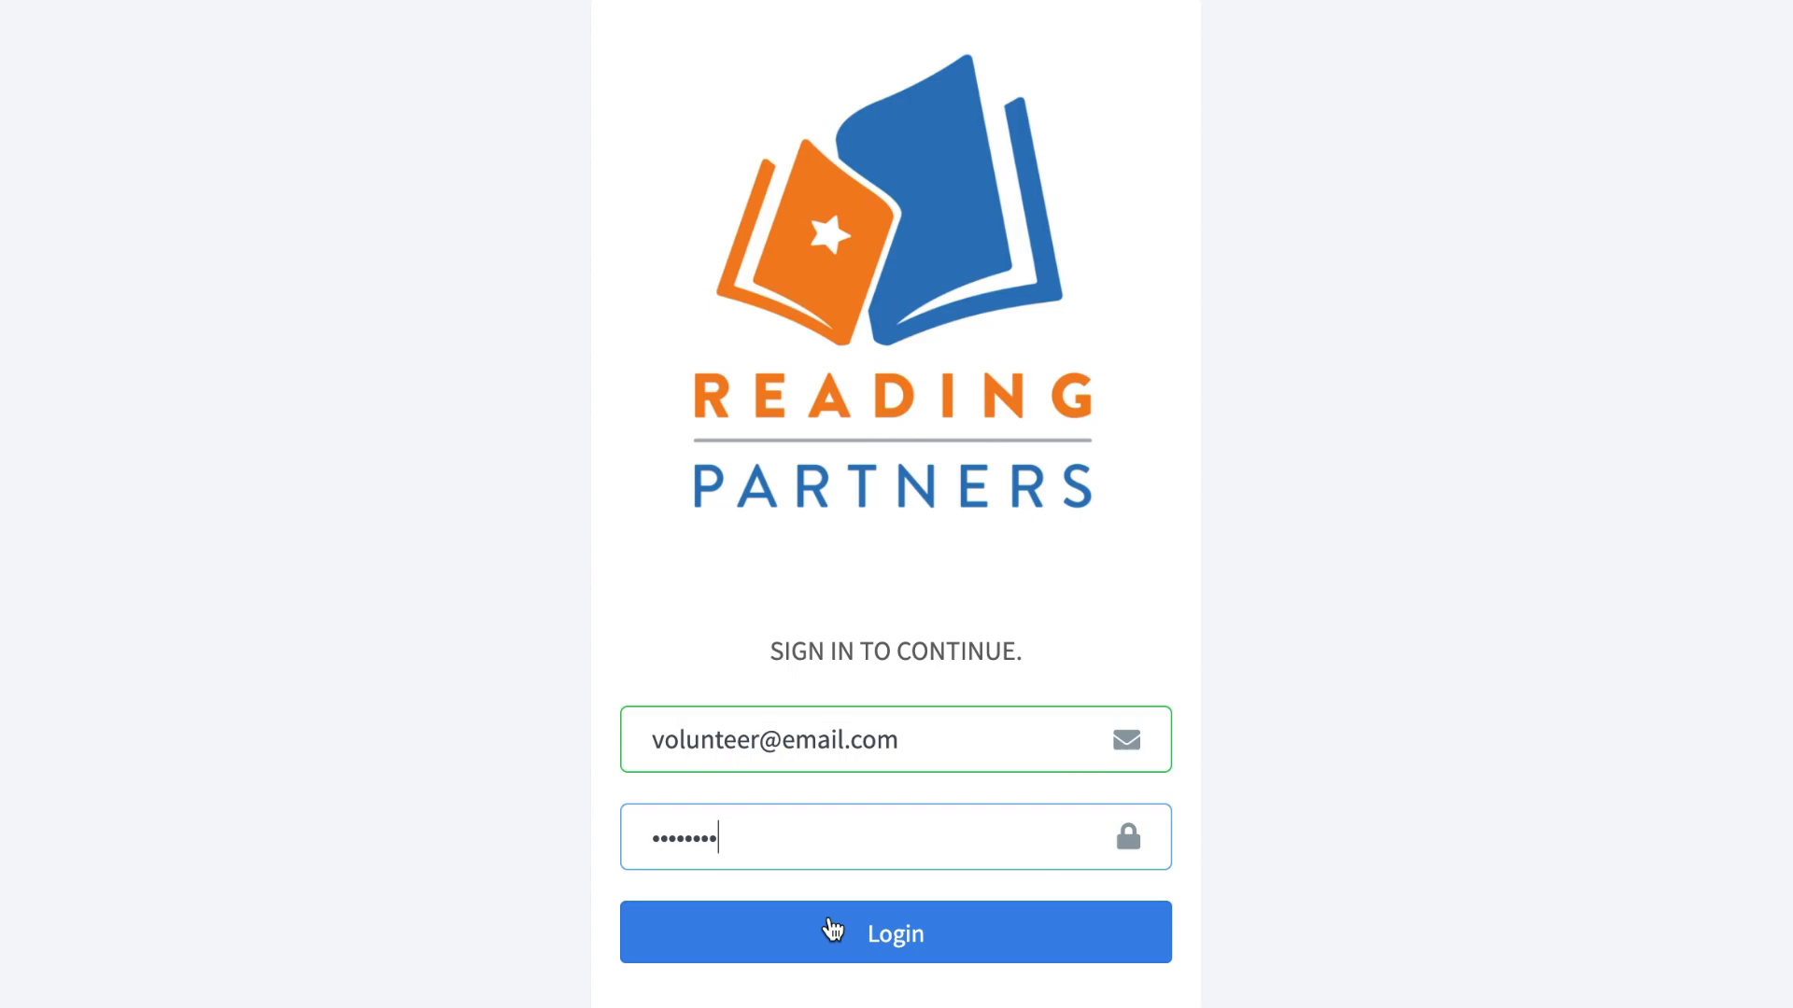
pyautogui.click(896, 932)
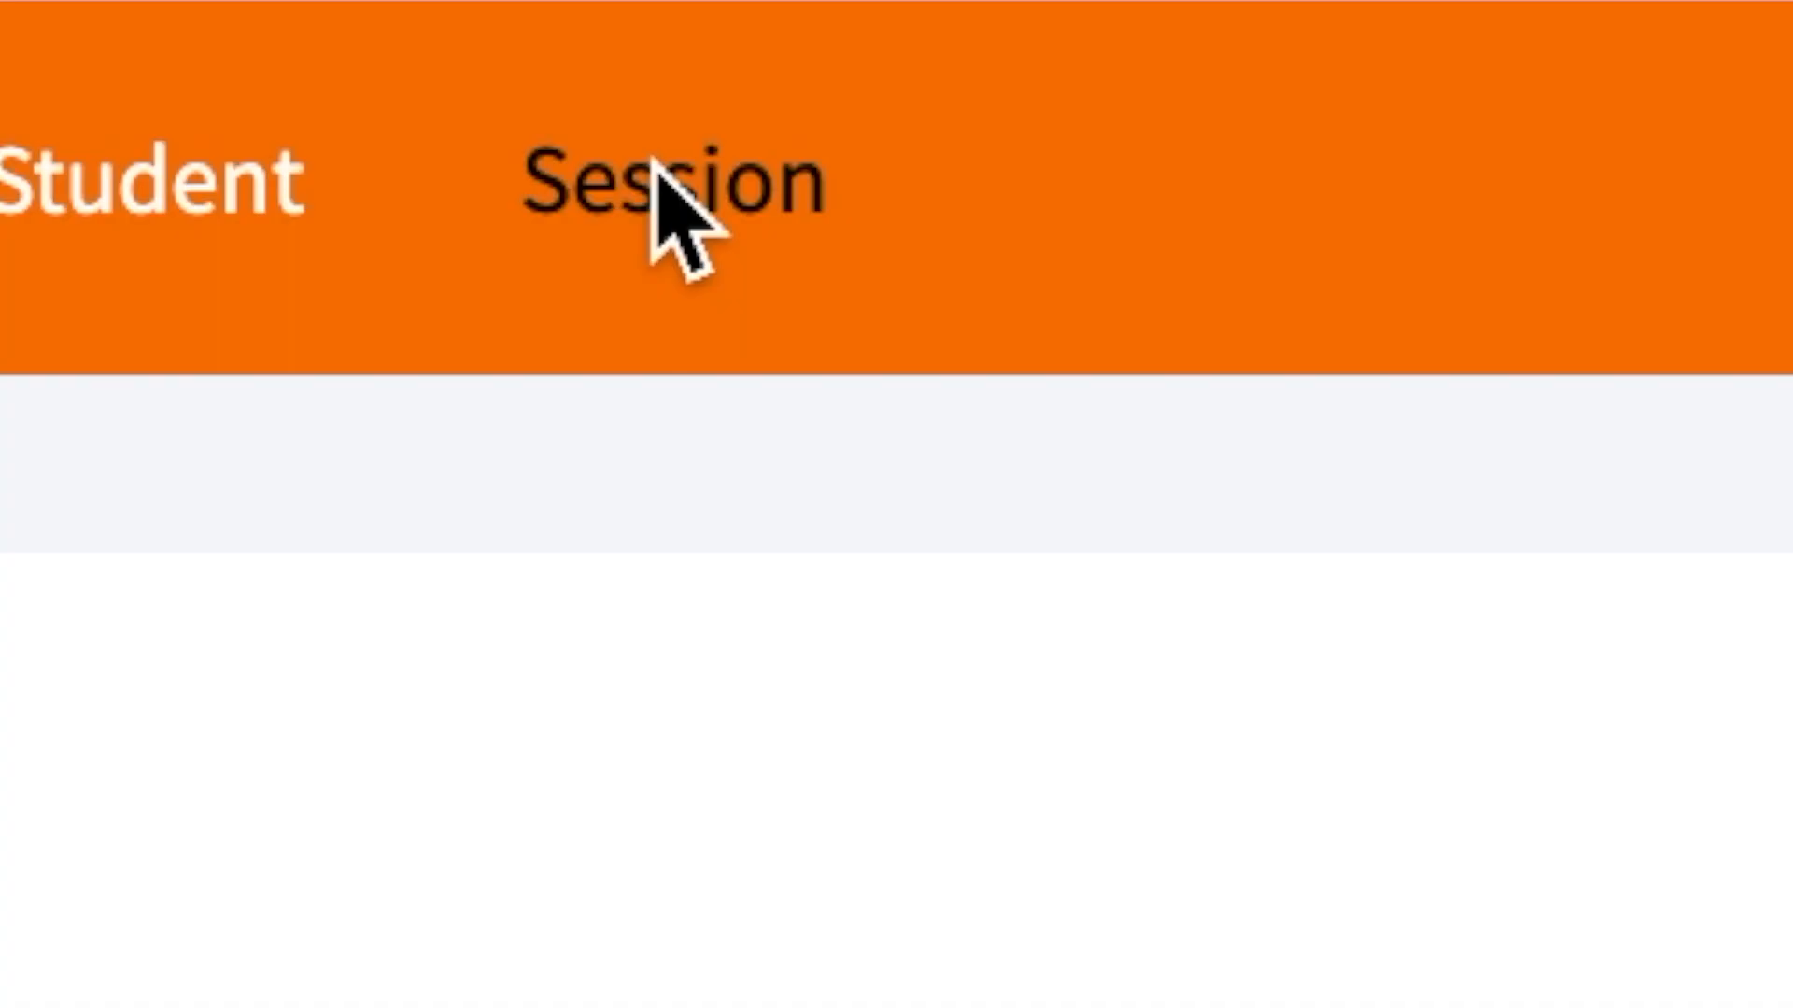
# Open Session > Add Tutor Notes to start a new session form
pyautogui.click(663, 177)
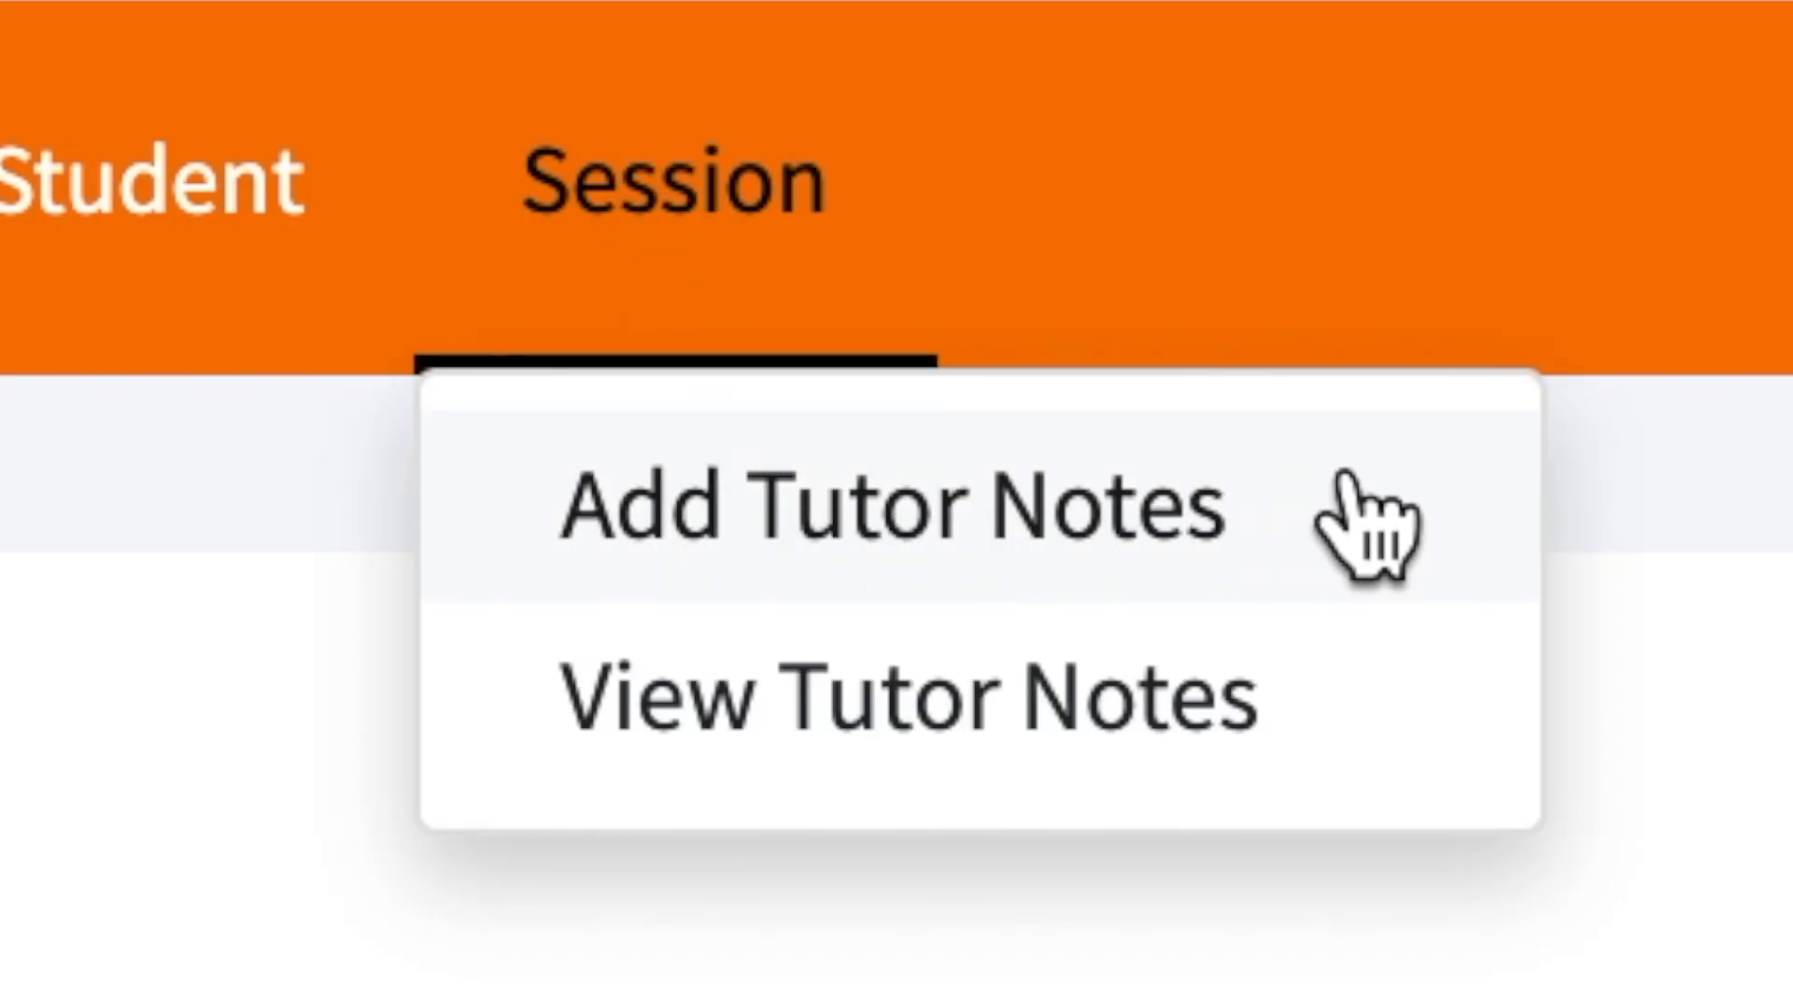
pyautogui.click(892, 509)
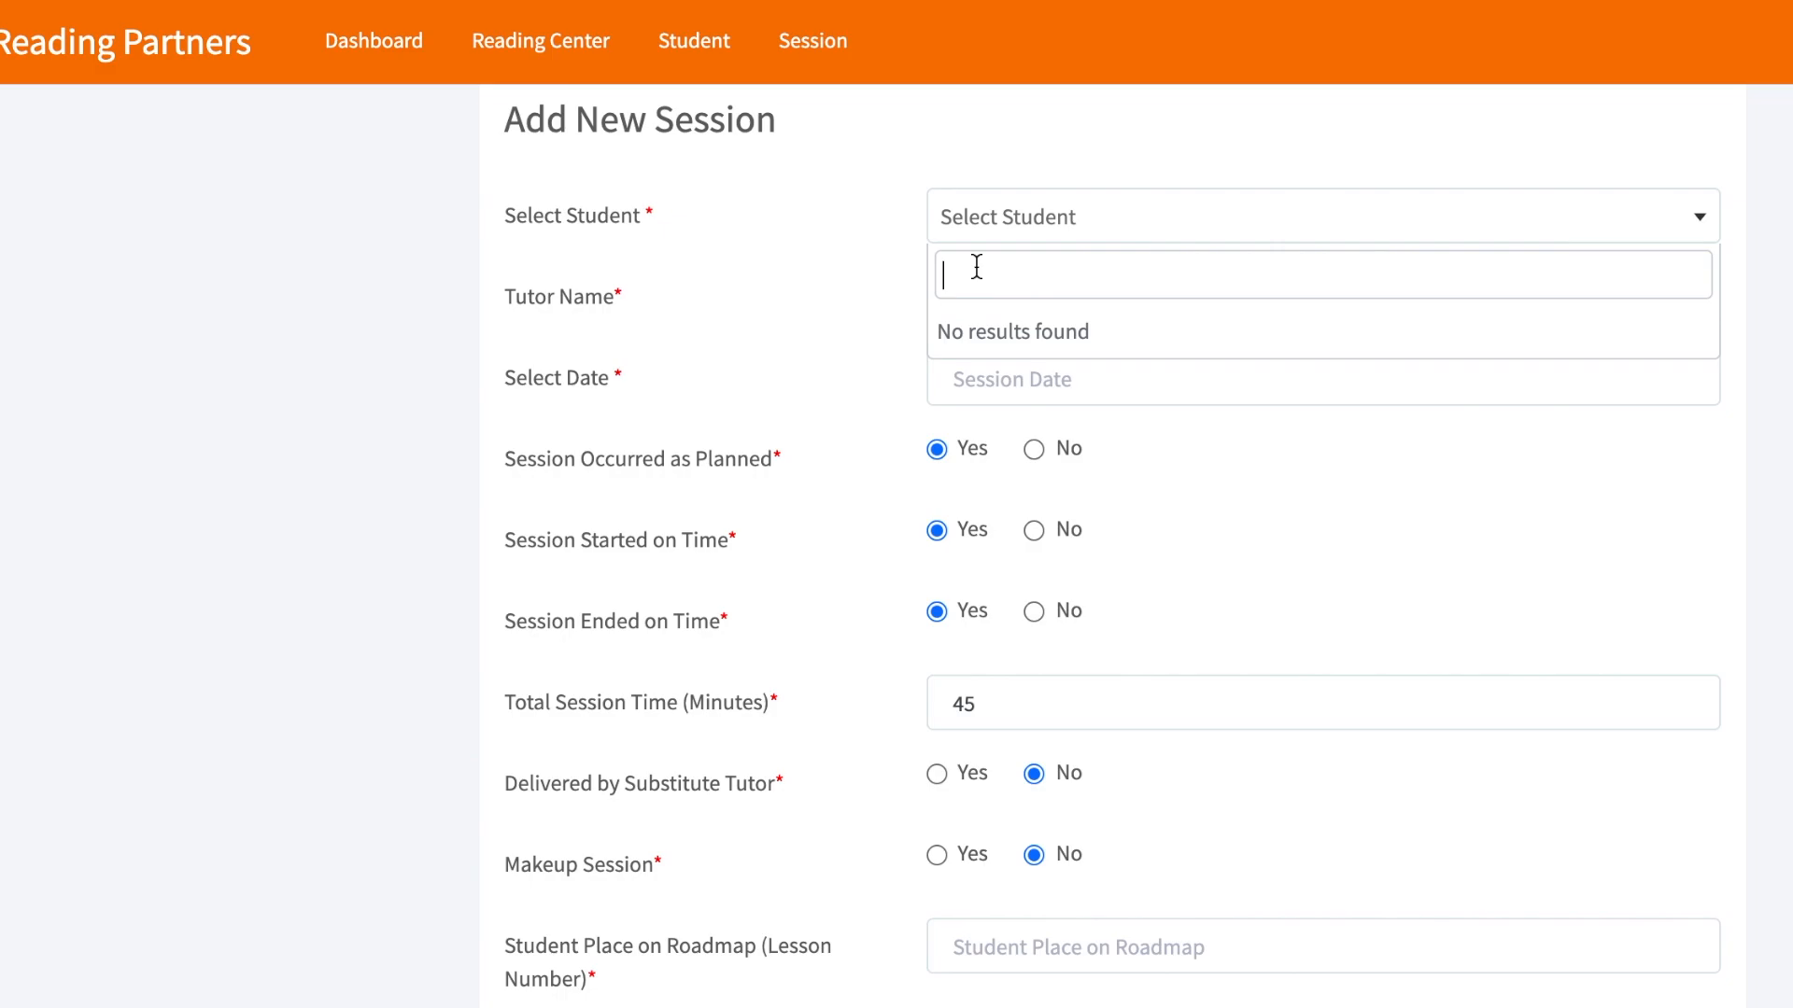
# Search for student Bobby and set the session date to 07/15/2020
pyautogui.write('Bobby')
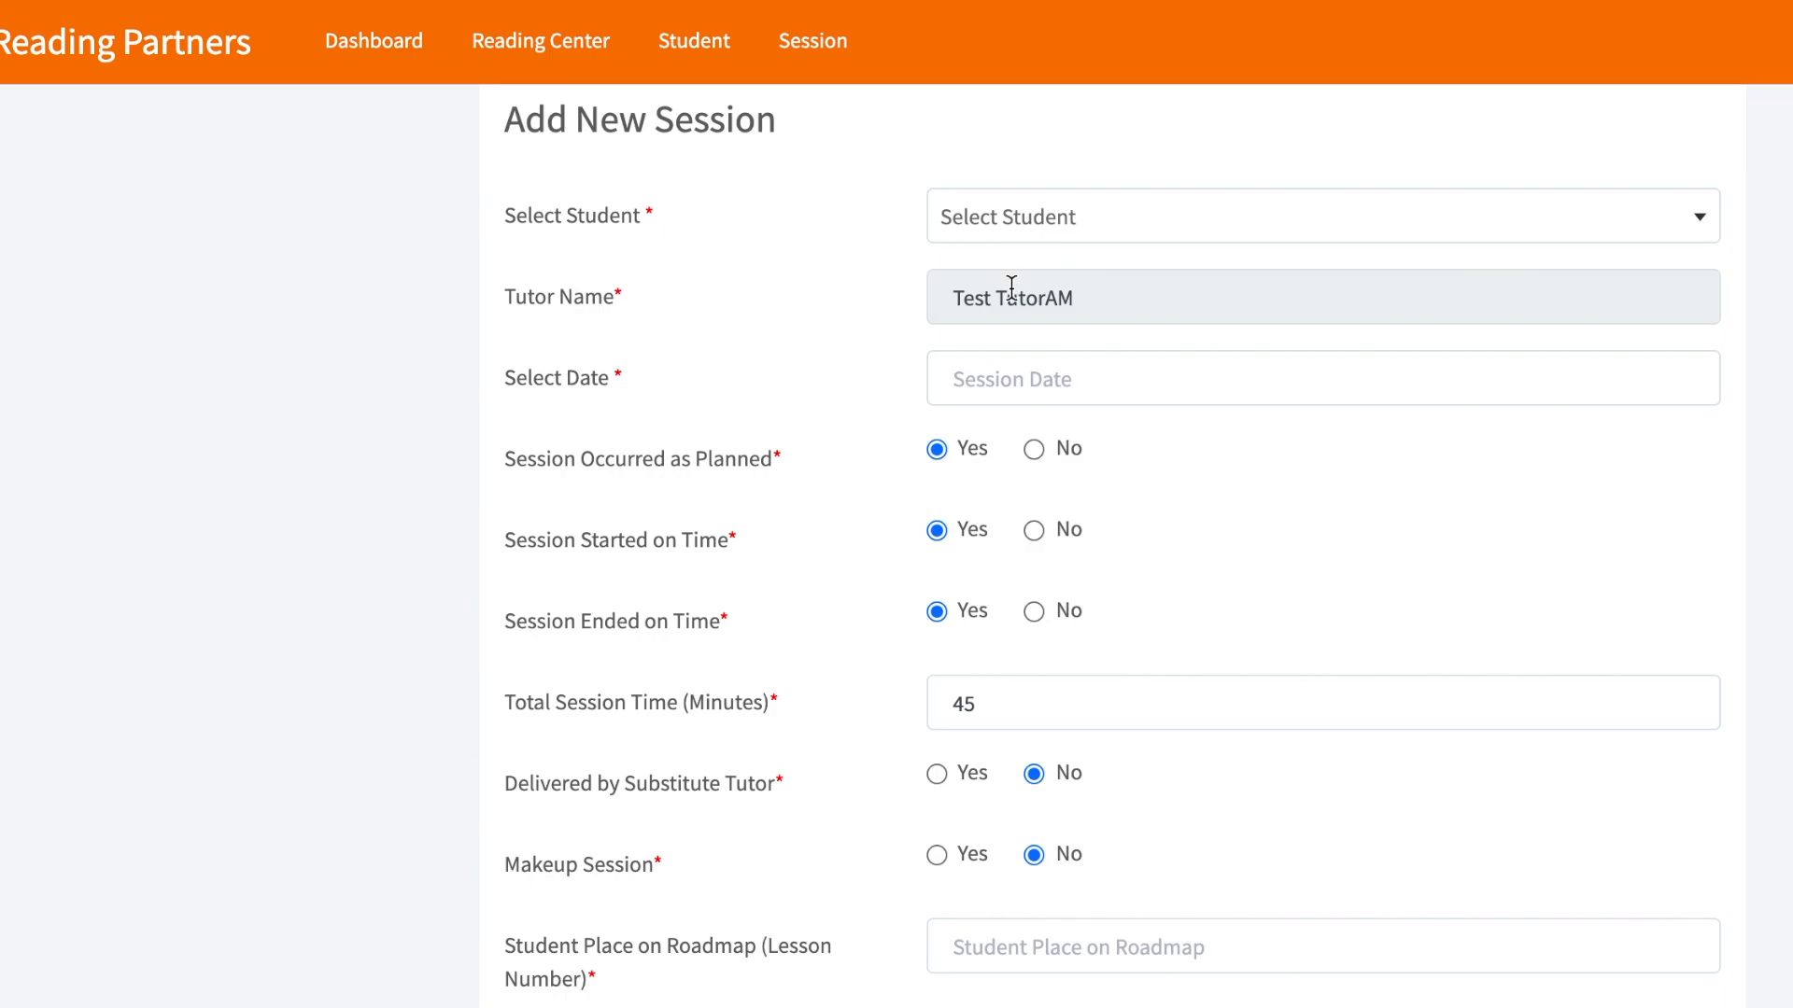
pyautogui.click(1320, 378)
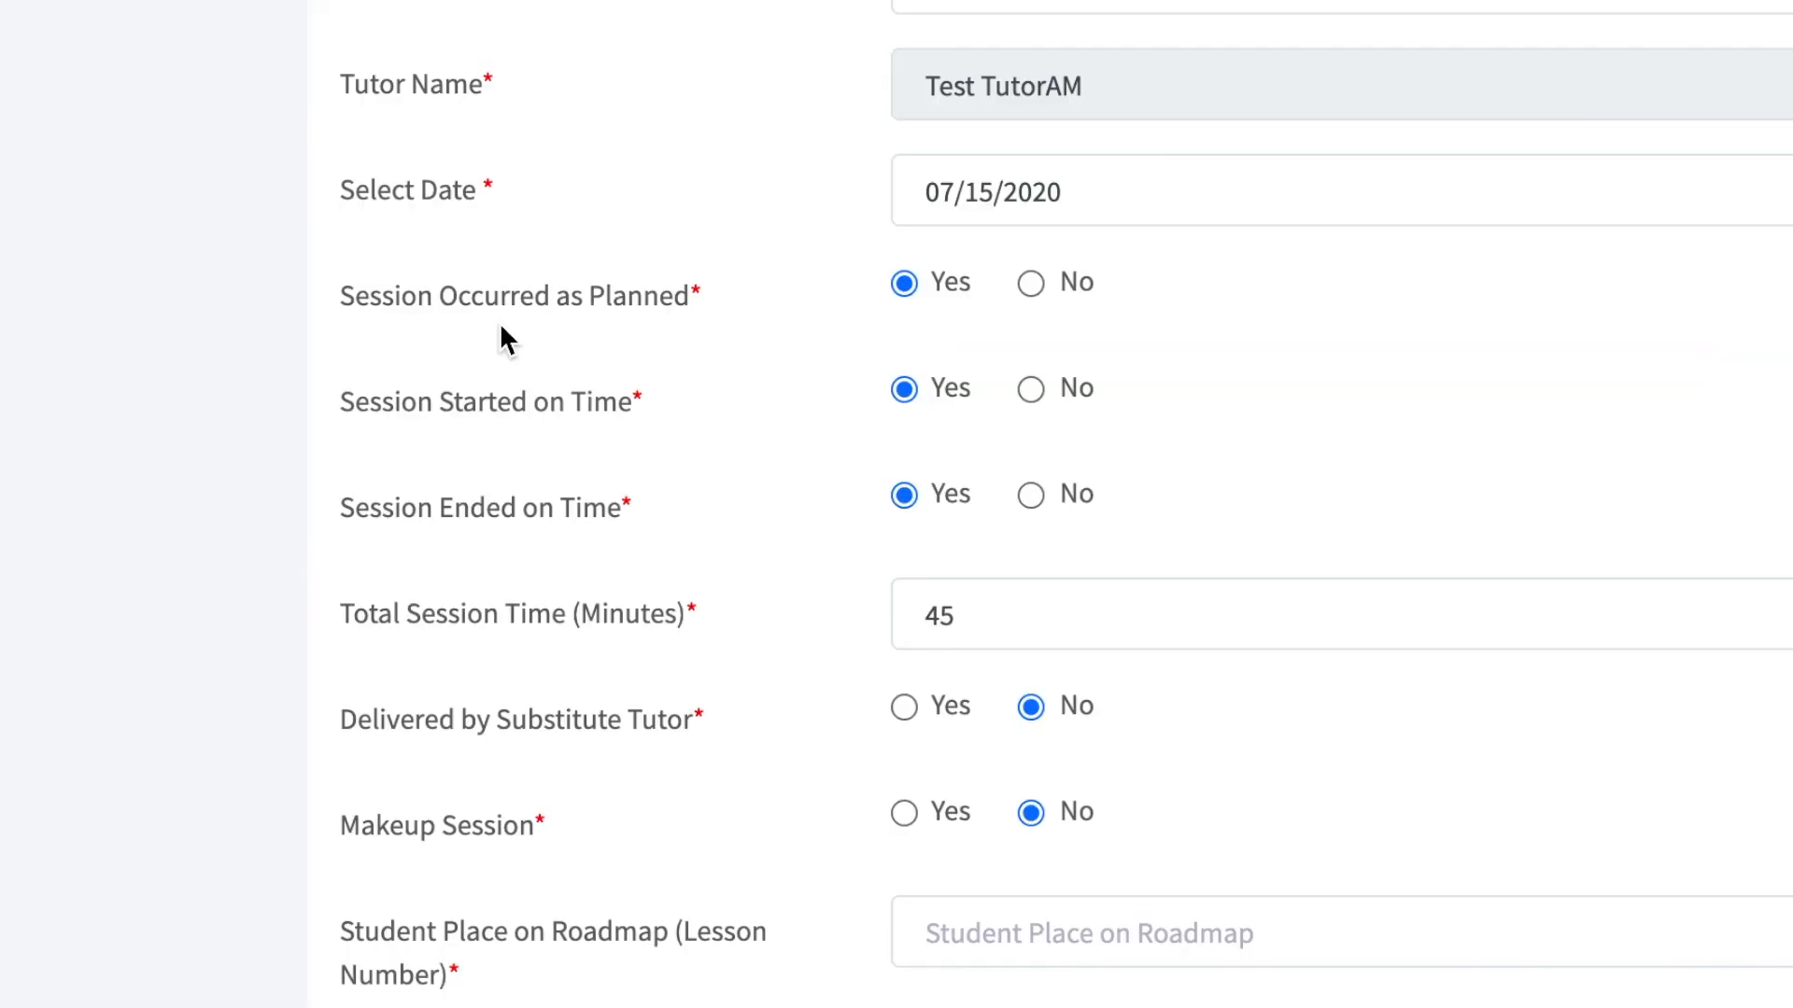
pyautogui.moveTo(628, 389)
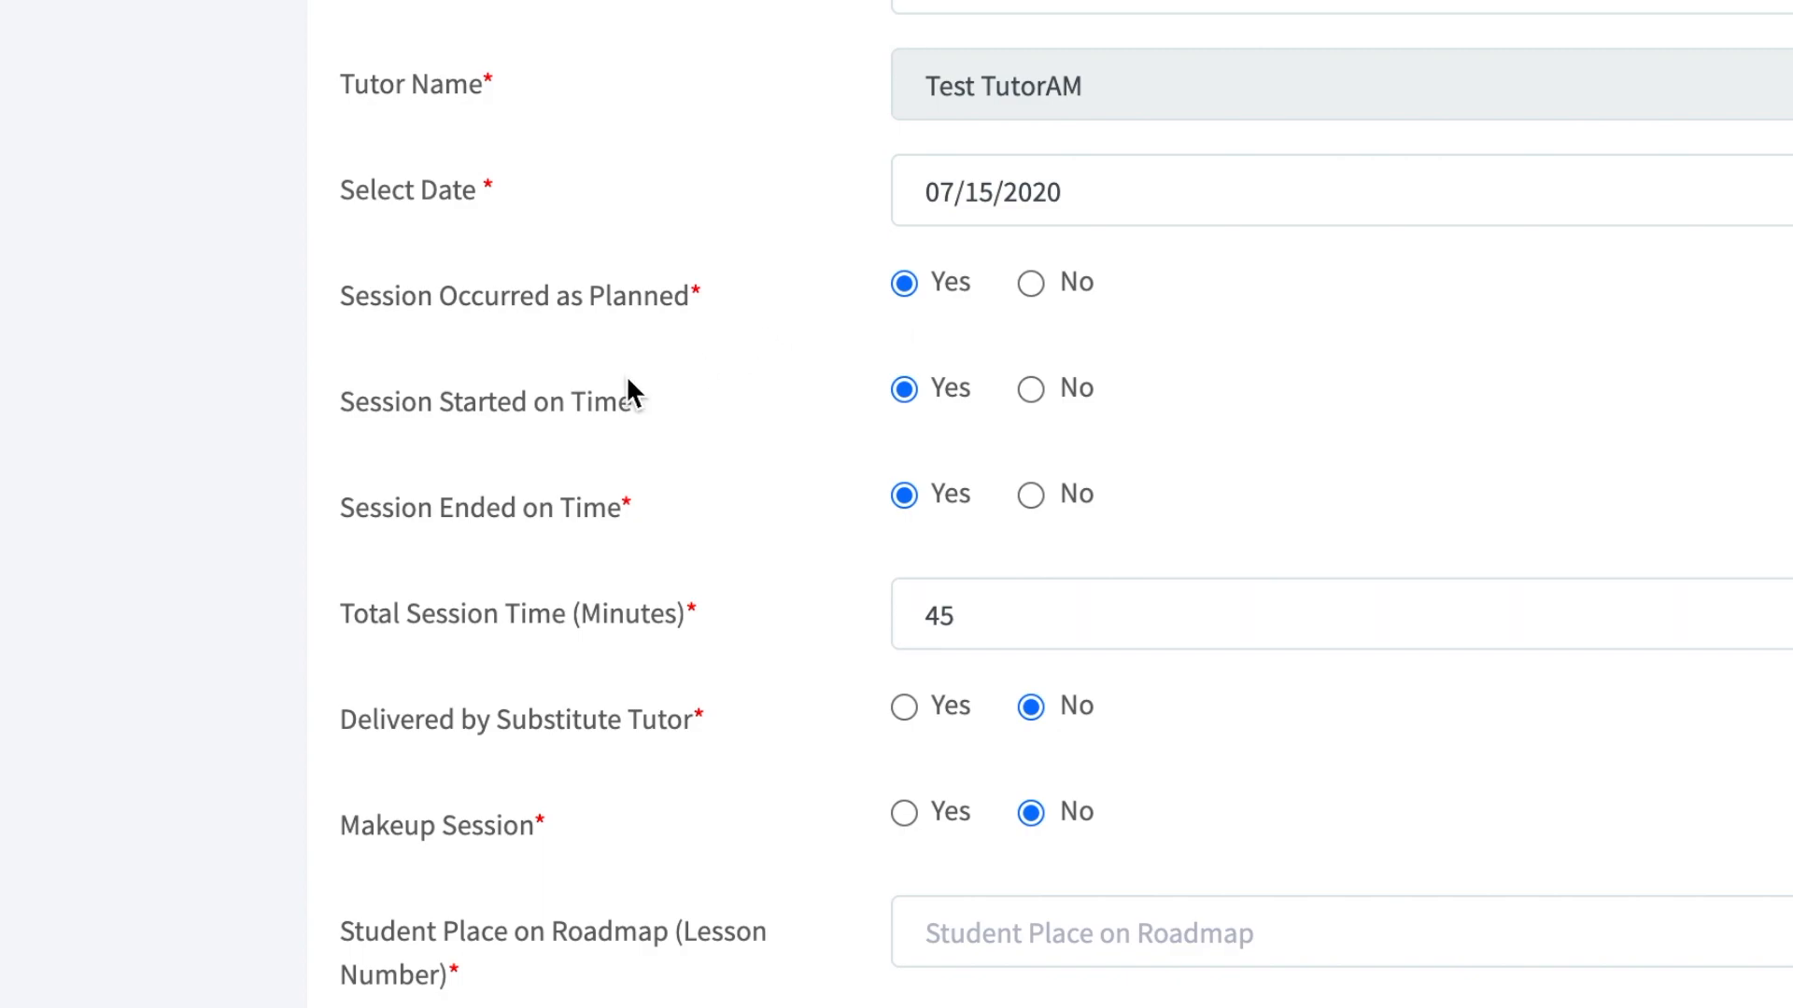
pyautogui.moveTo(949, 458)
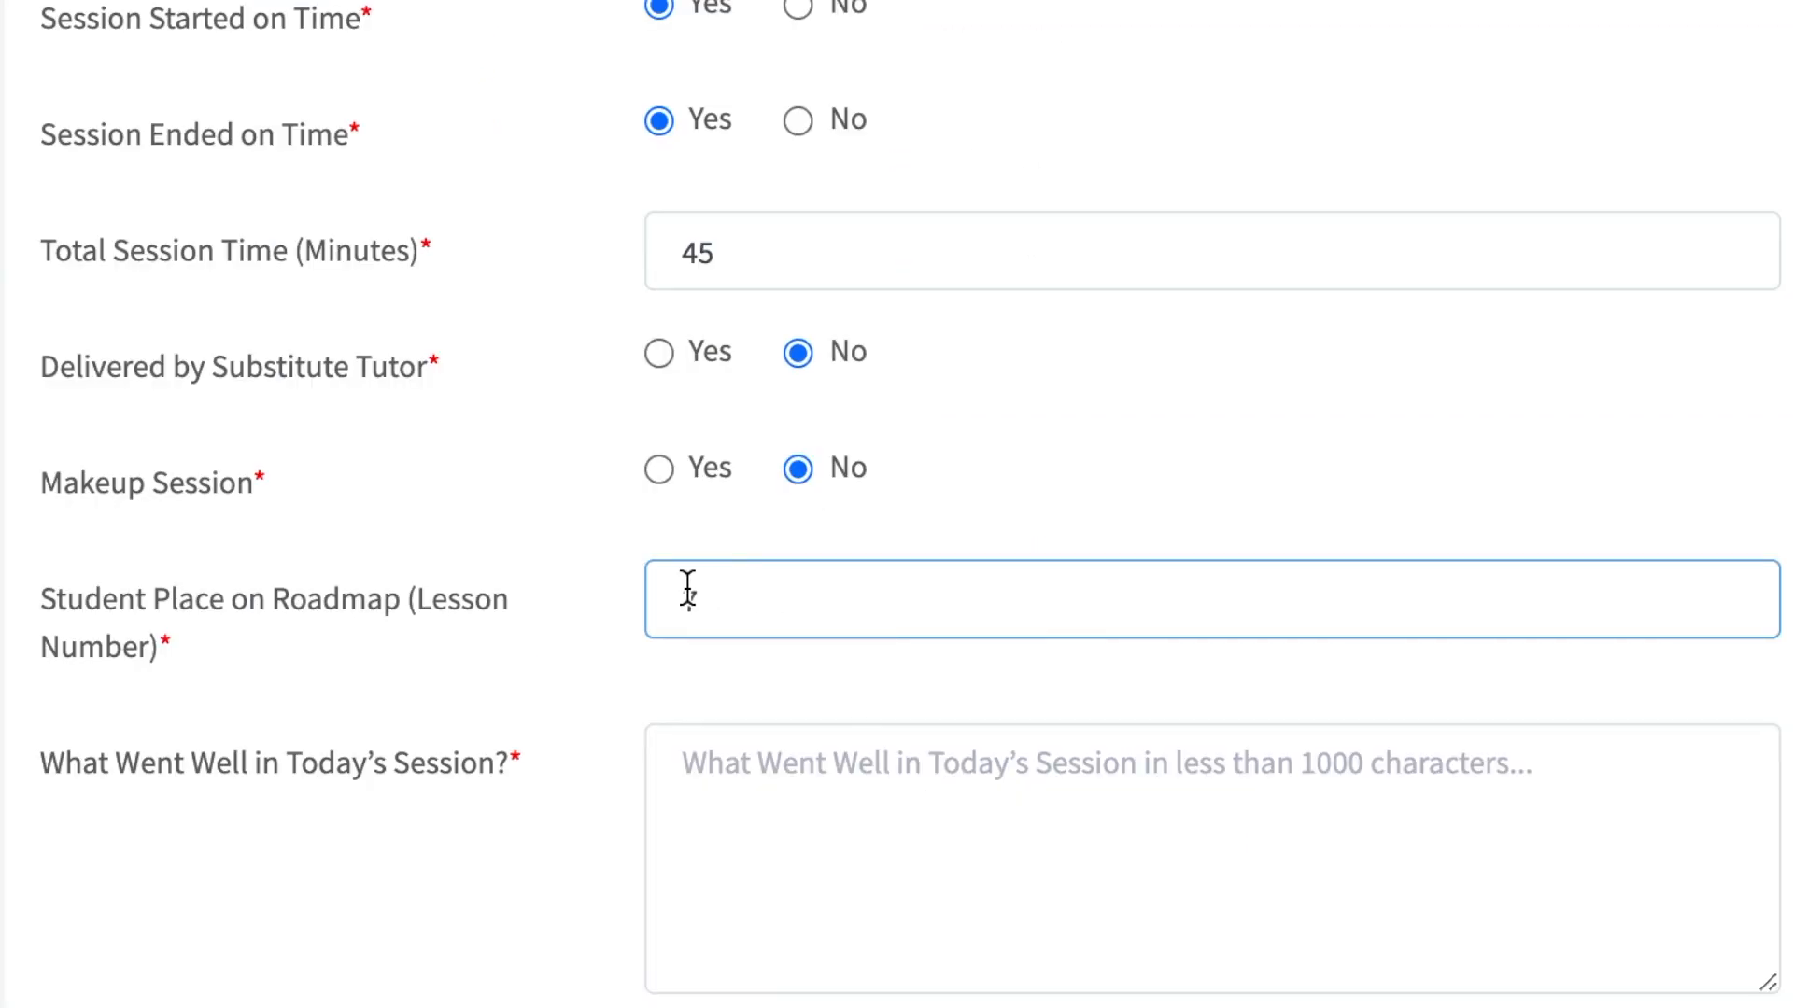
# Enter roadmap place BR 7 and note 'My student read fluently, and had fun...'
pyautogui.write('BR 7')
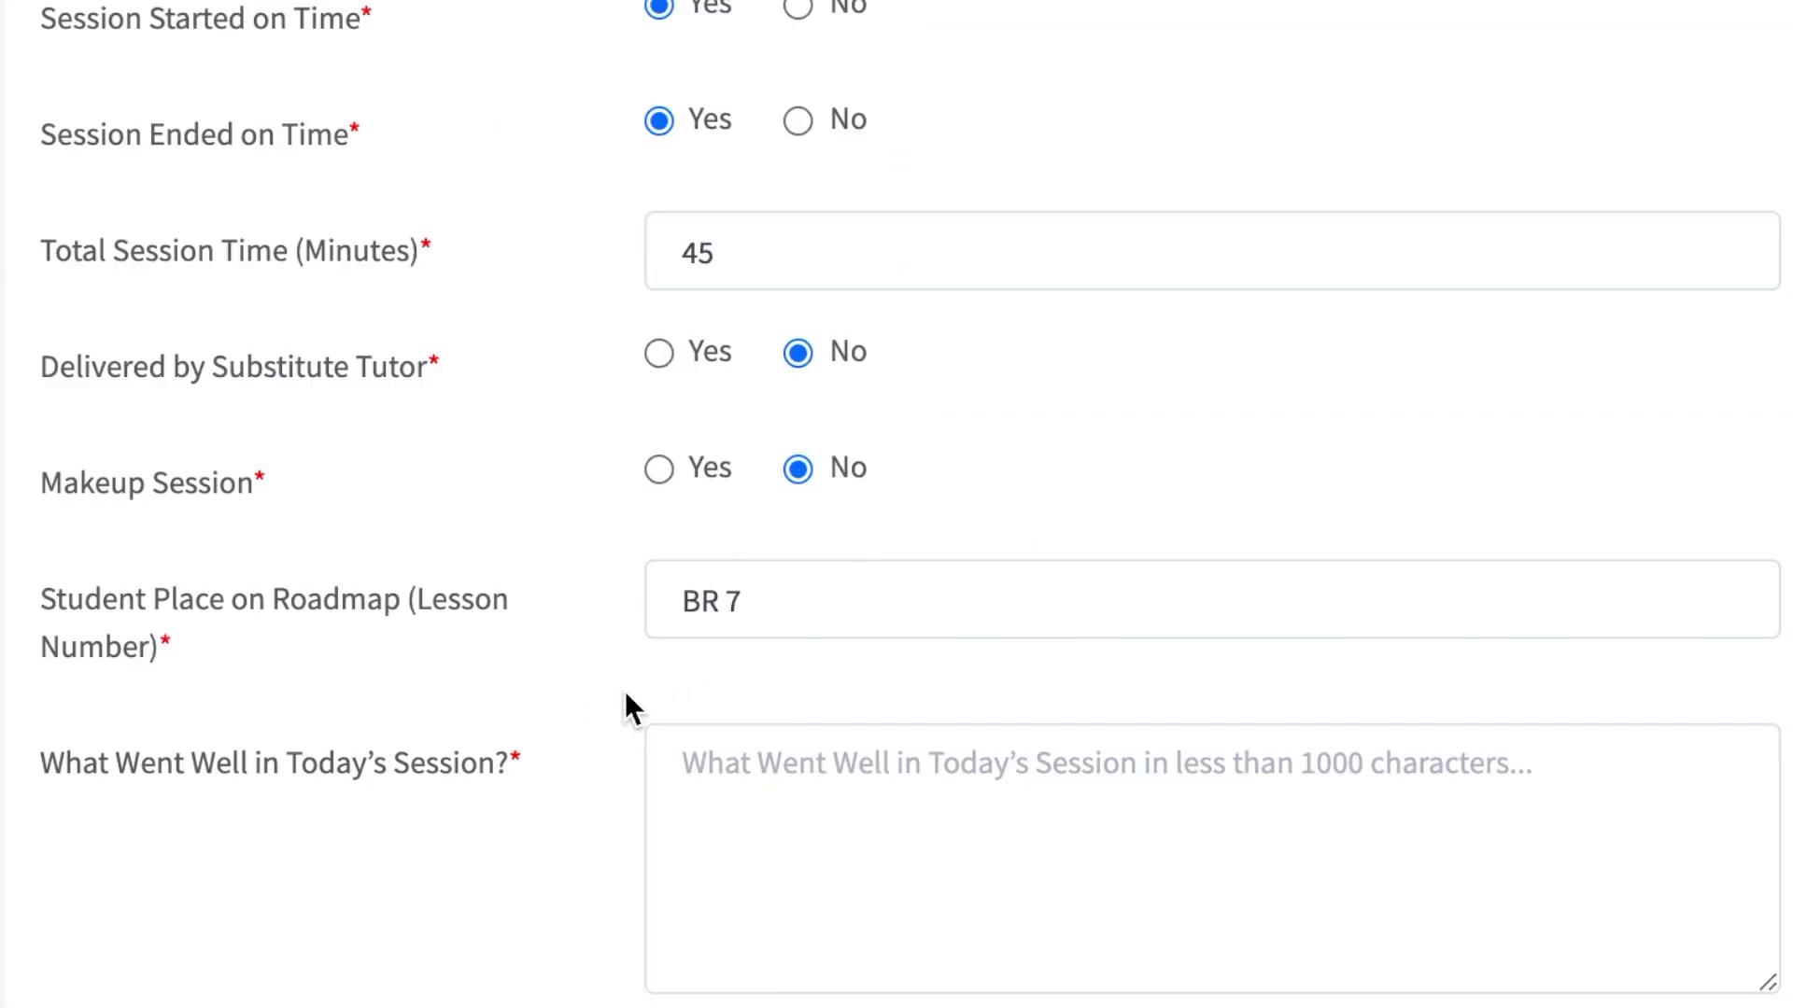
pyautogui.write('M')
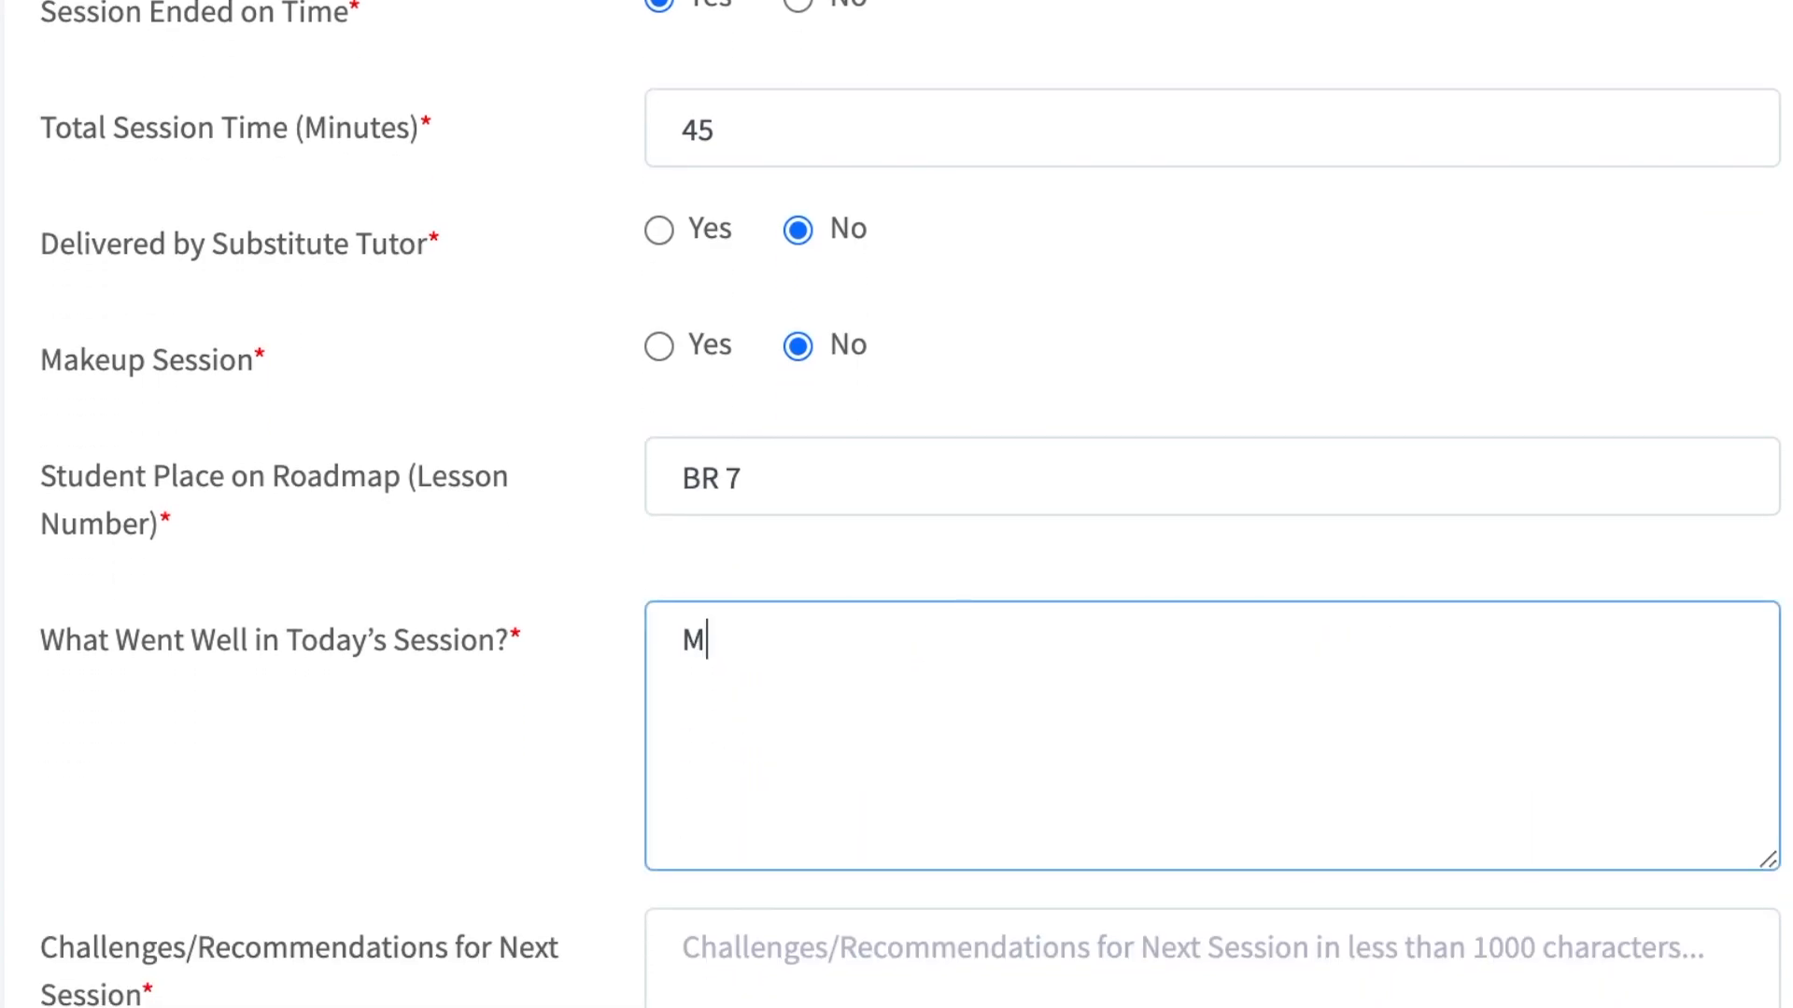
pyautogui.write('y student read')
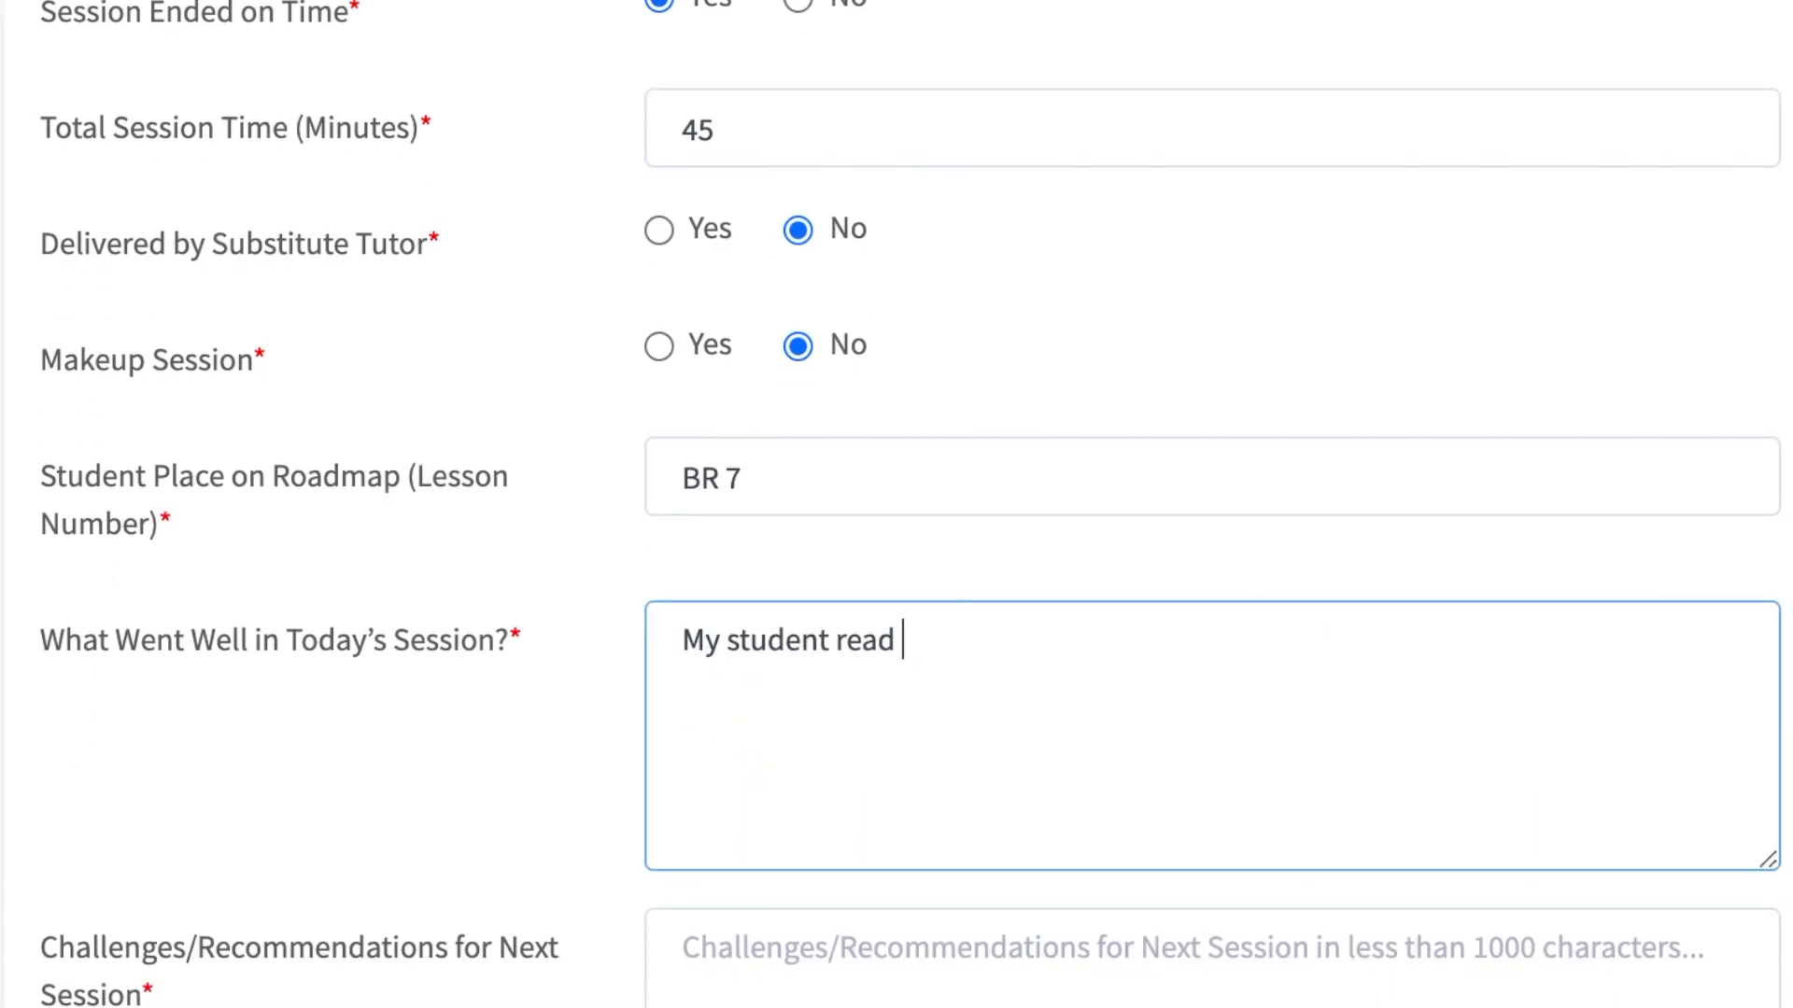
pyautogui.write('fluently')
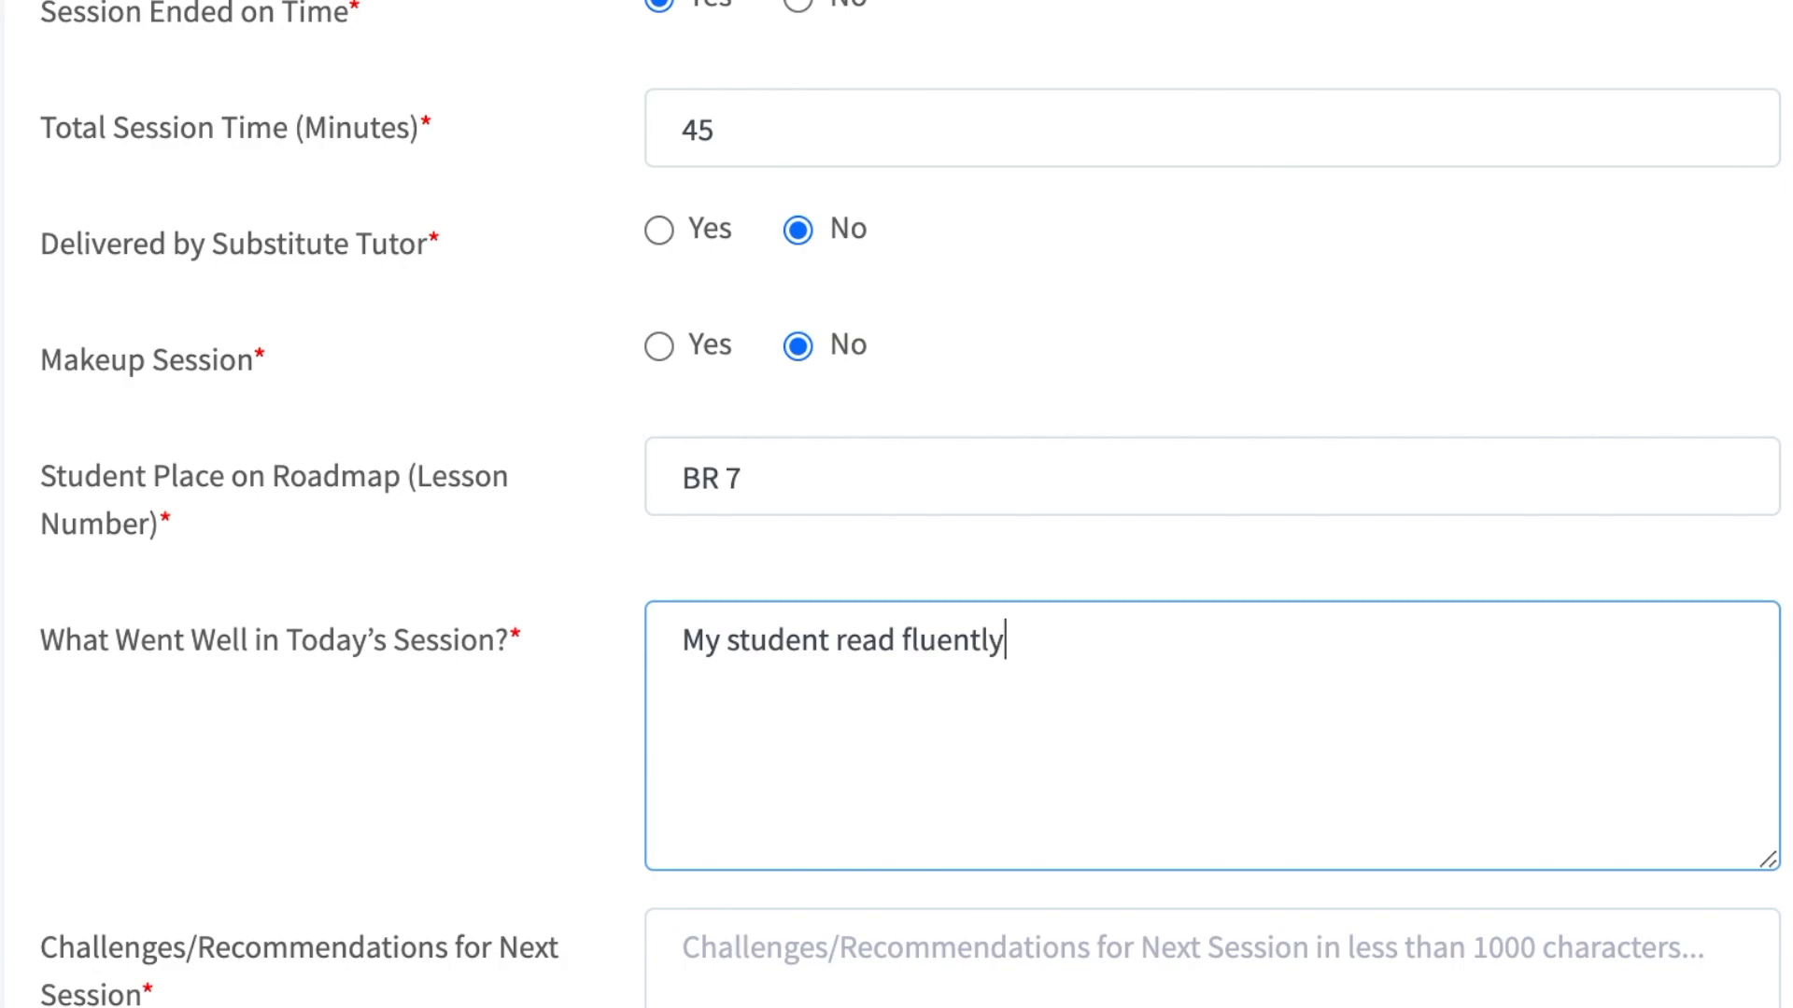
pyautogui.write(',')
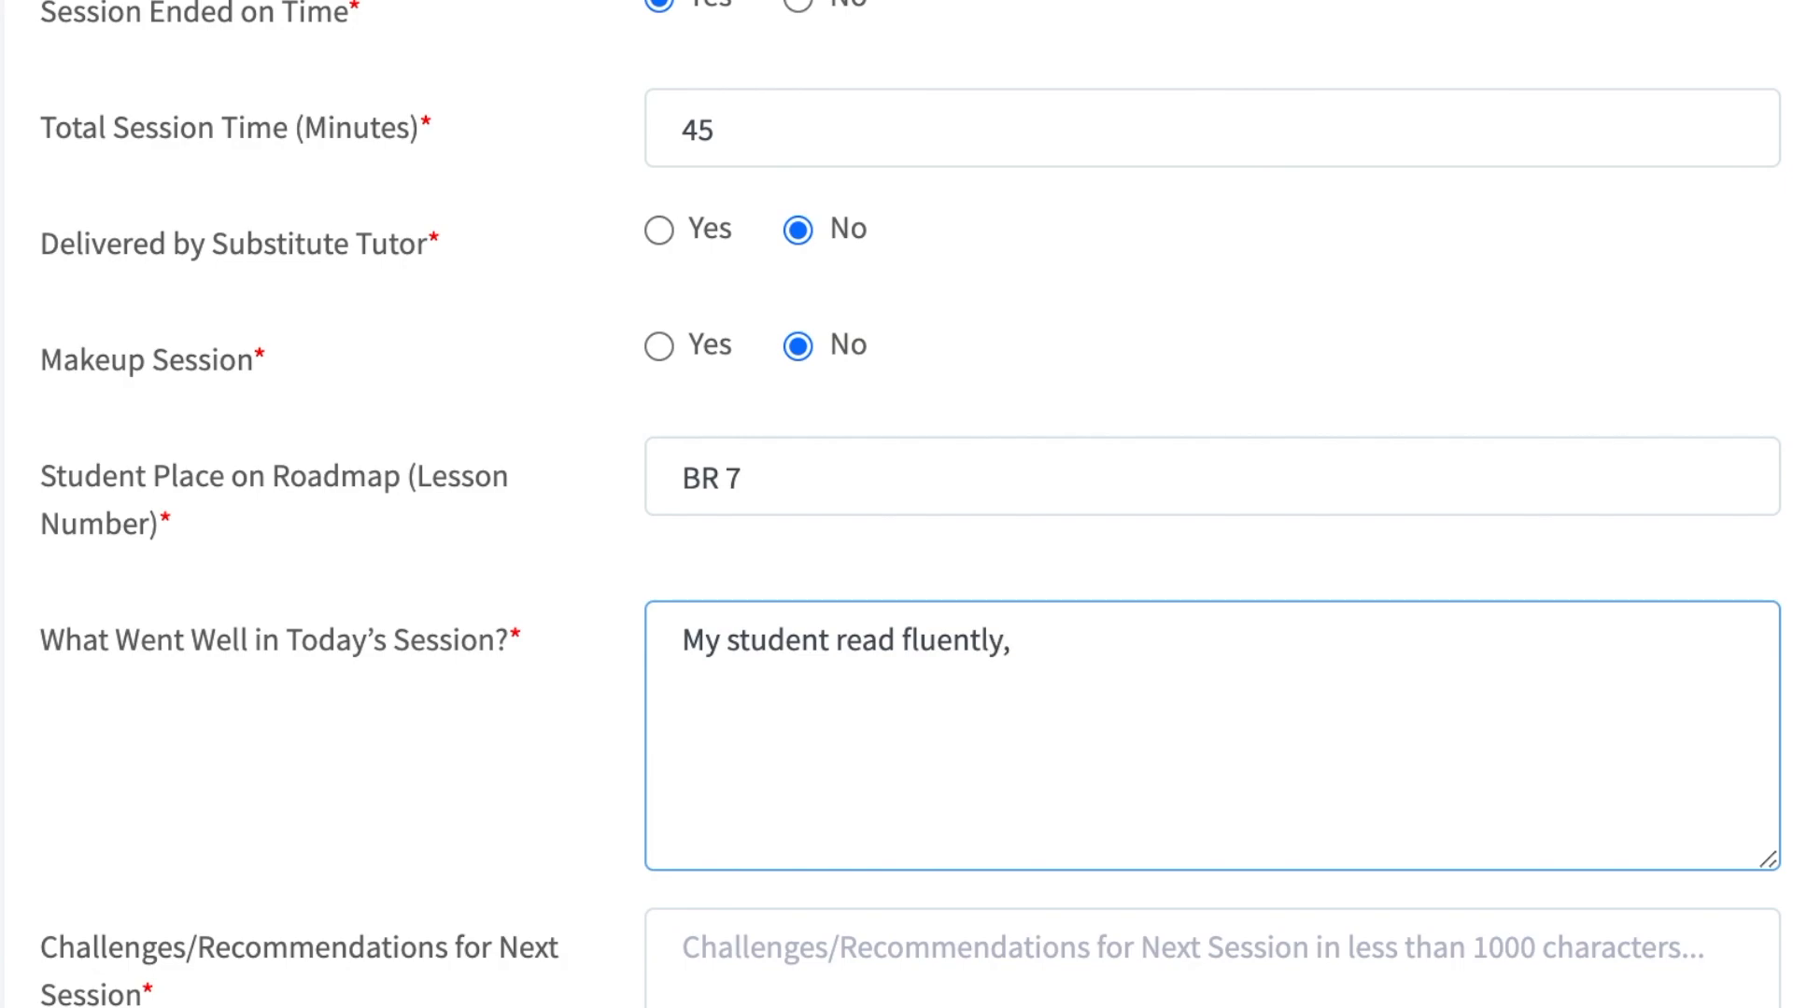
pyautogui.write('and had')
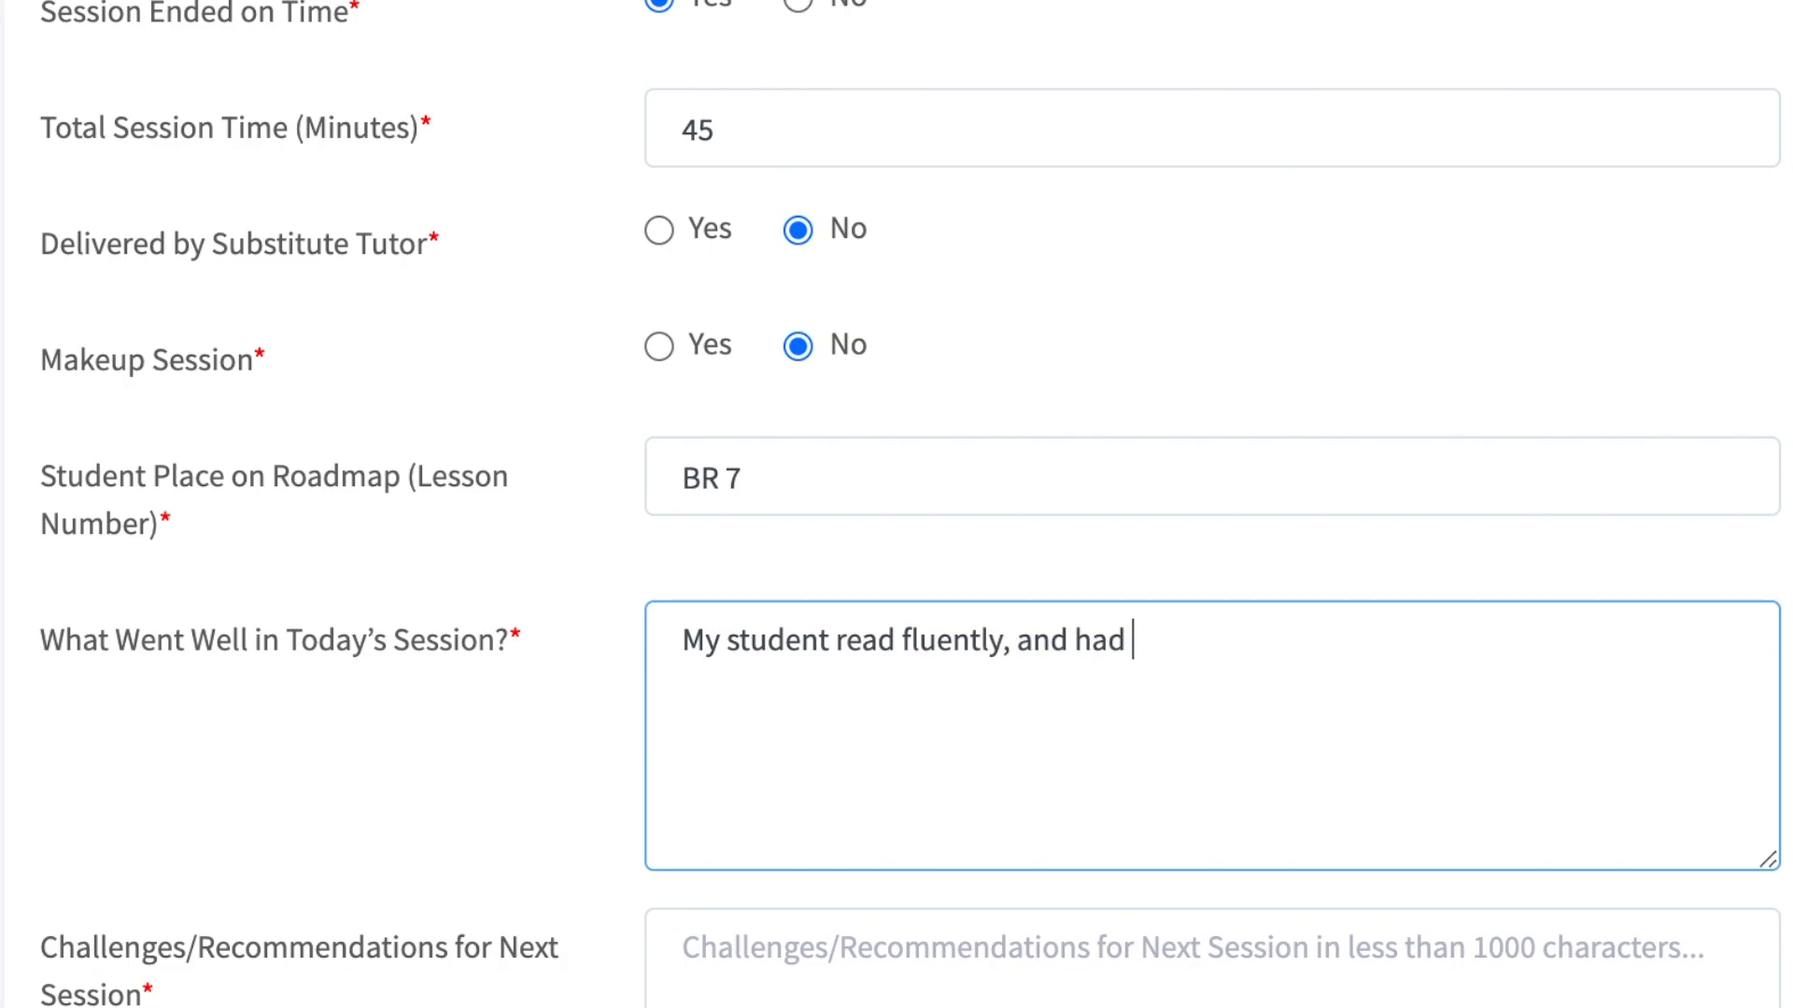
pyautogui.write('fun sou')
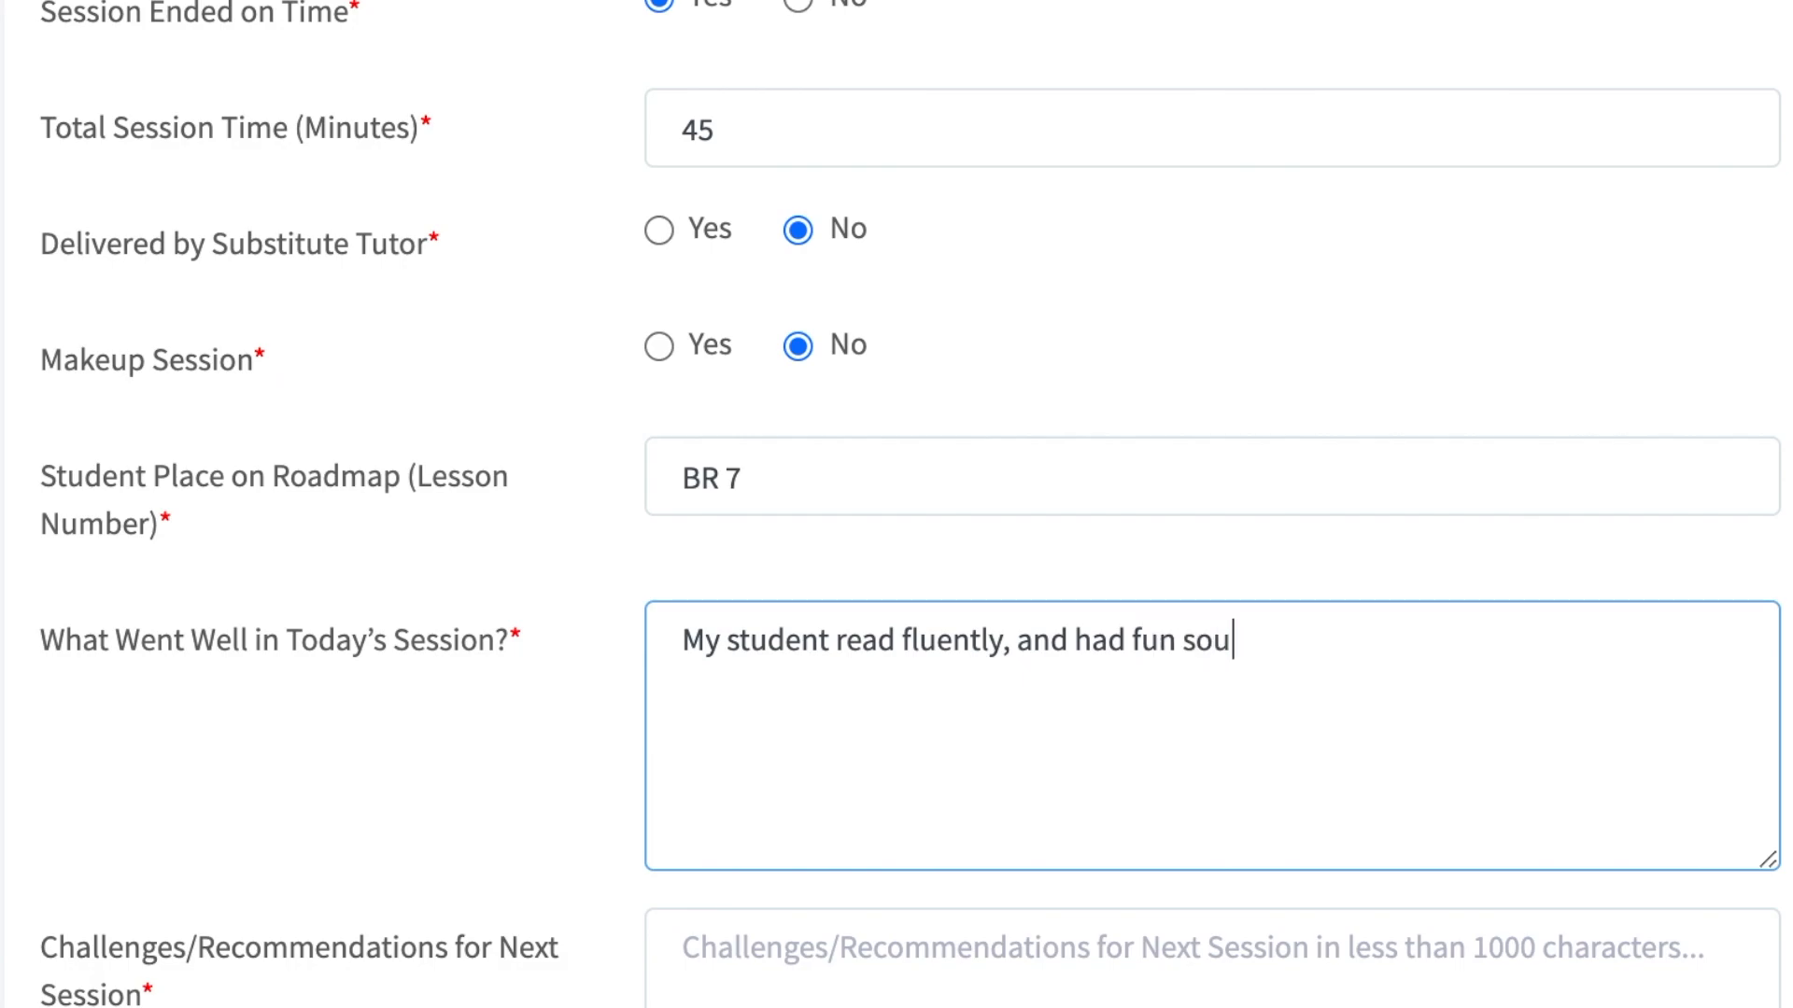
# Finish the session notes and mark Lesson Completed as Yes
pyautogui.write('nding out the words throughout our')
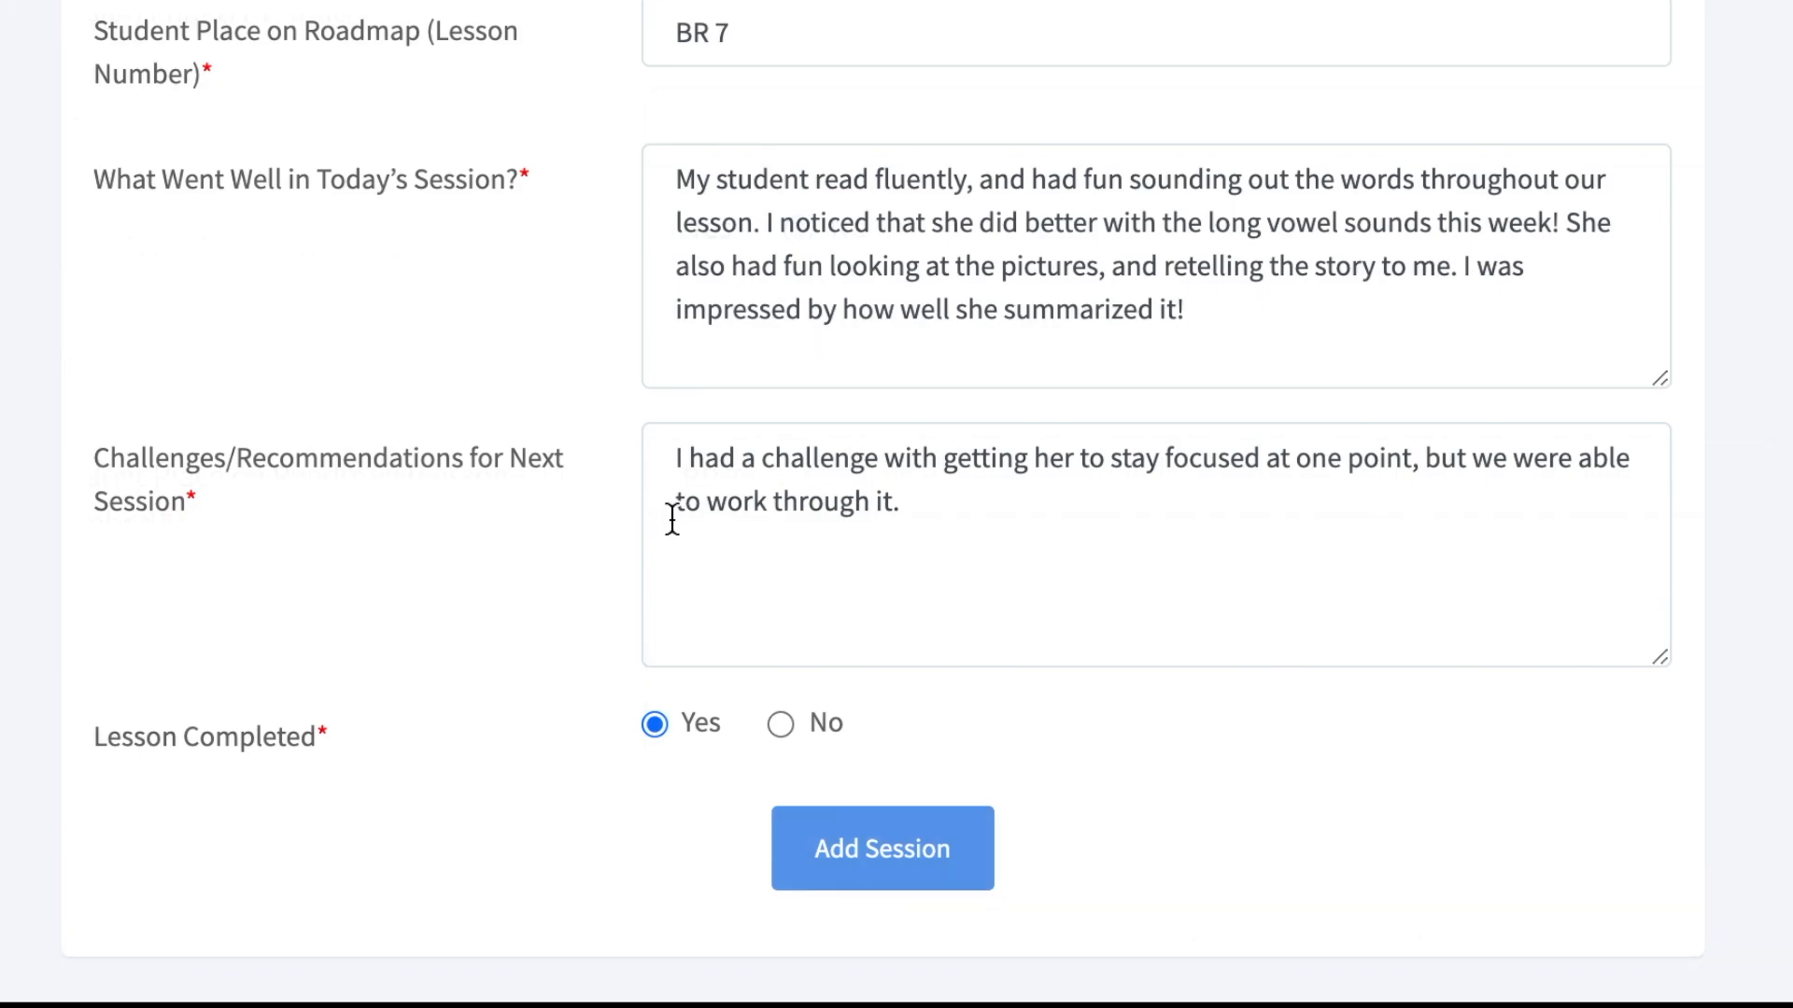
pyautogui.scroll(-3)
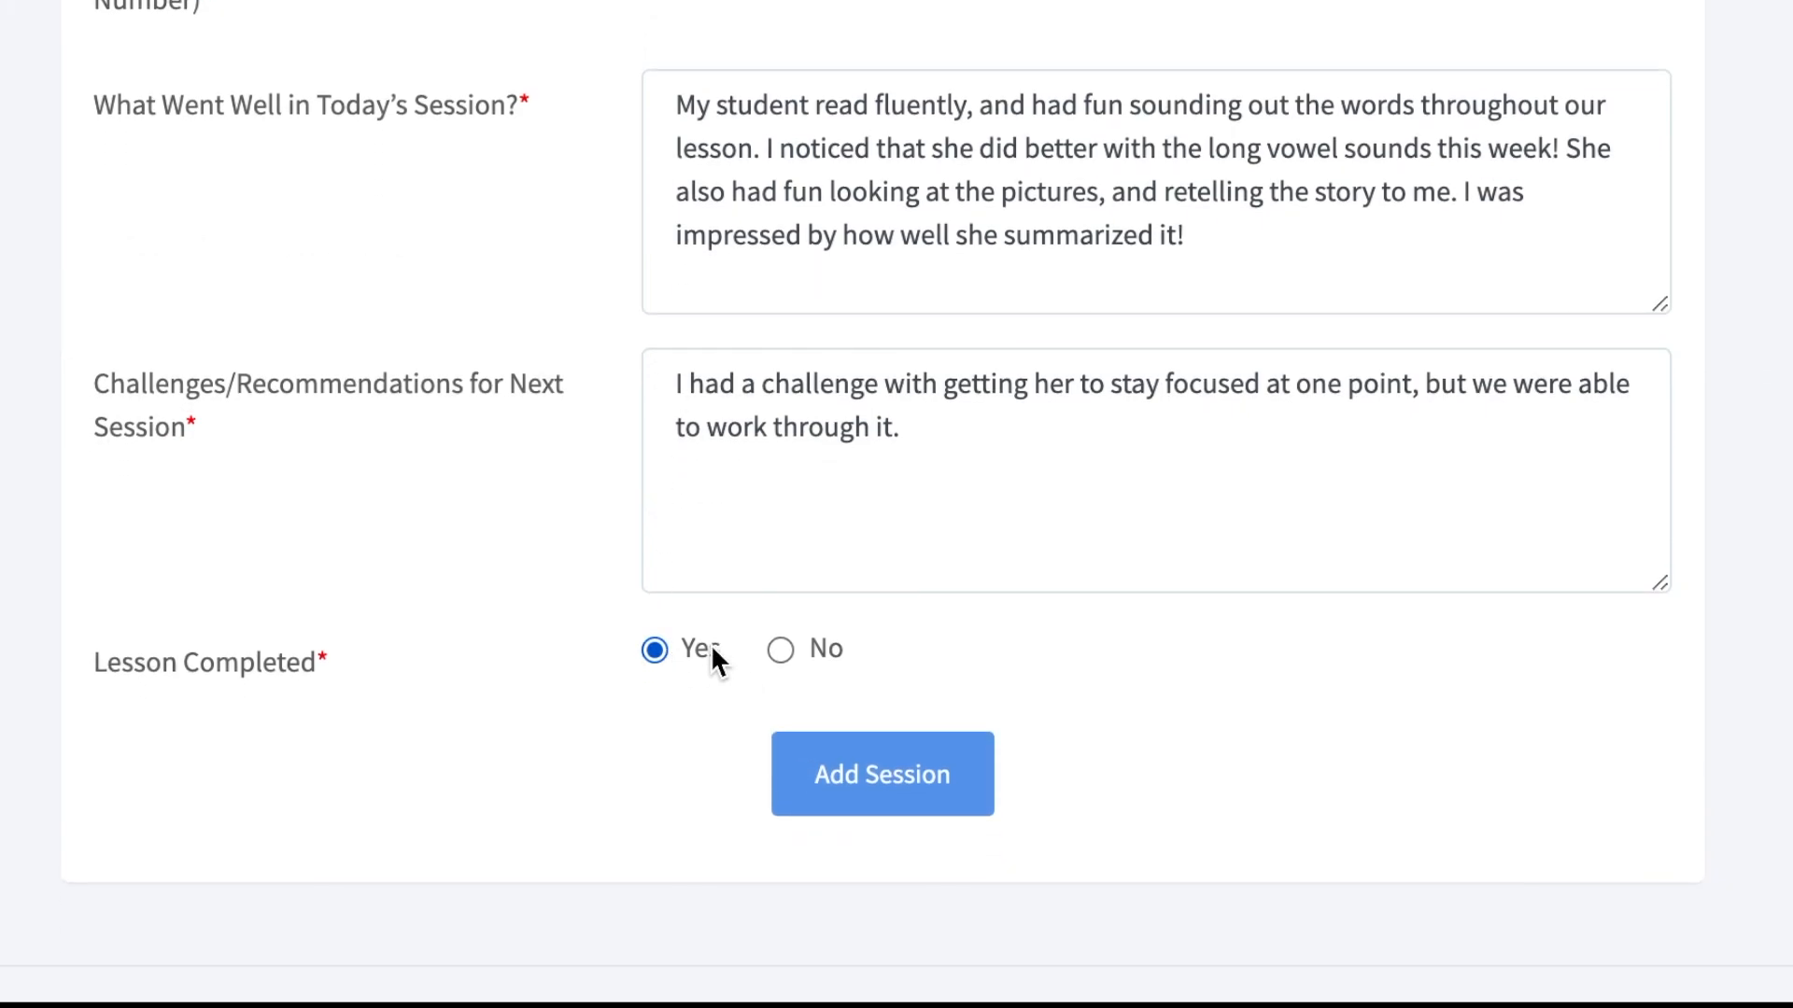
pyautogui.click(882, 774)
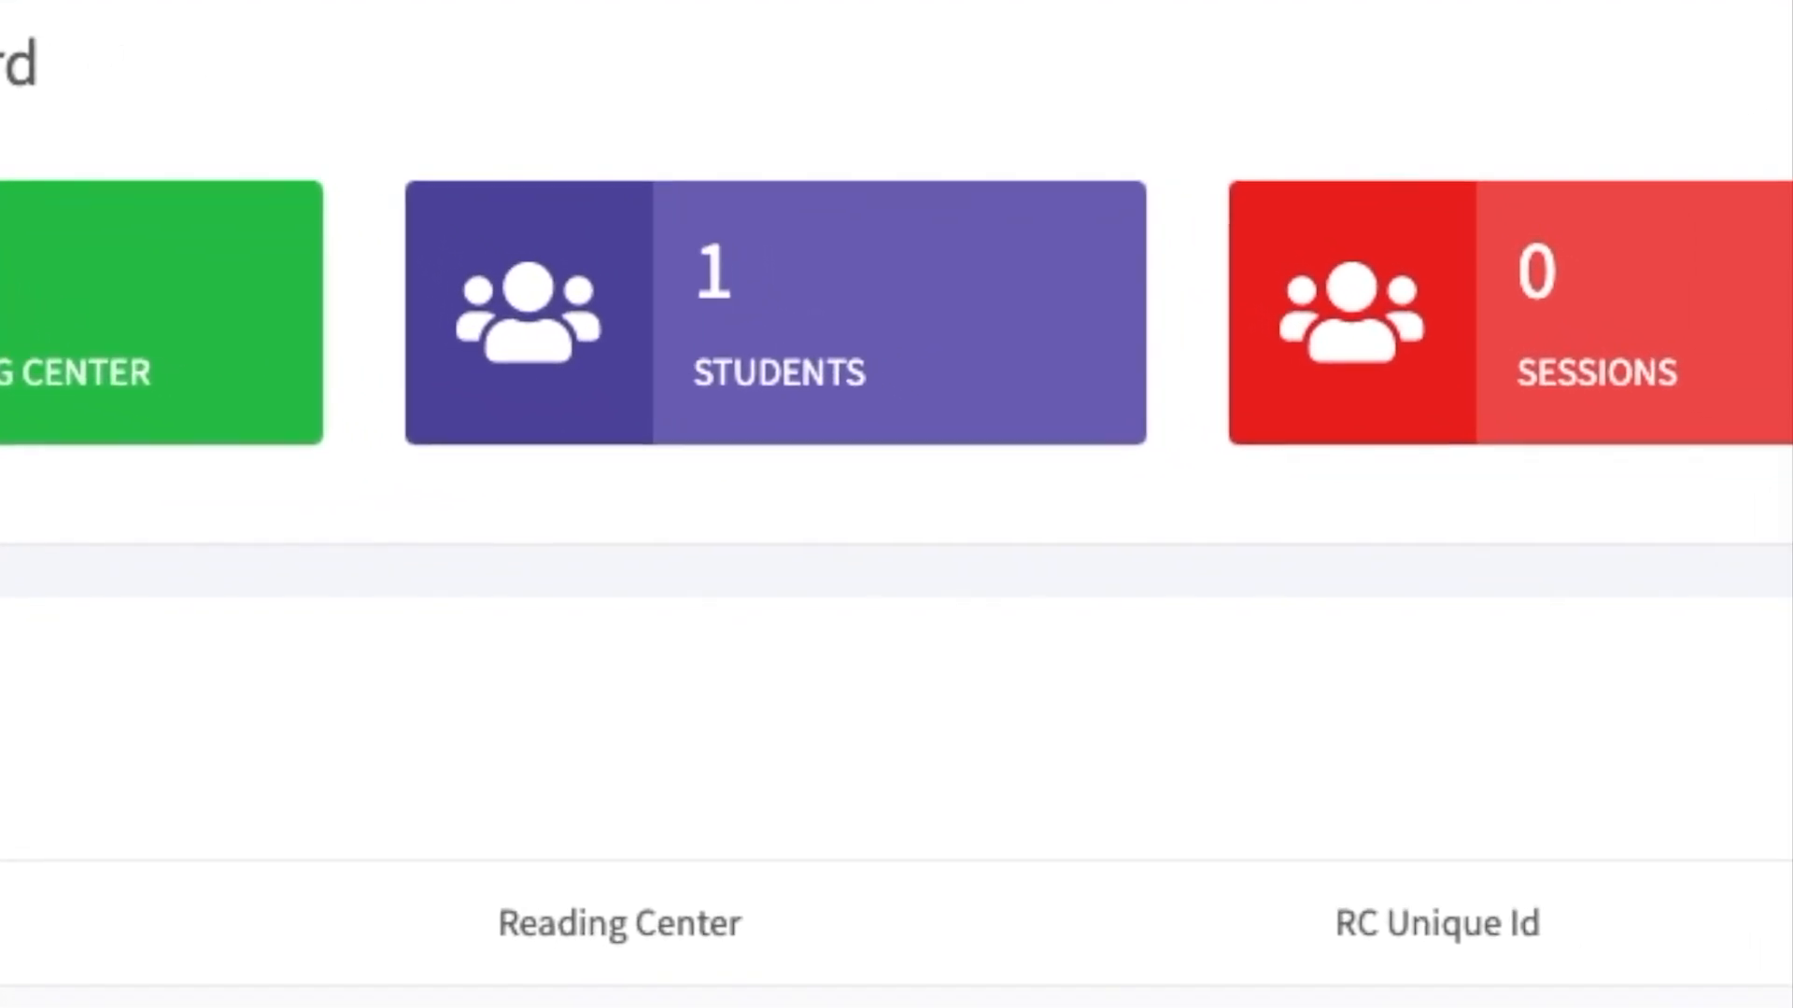
# Scroll the dashboard down to the reading center row with Start Meeting
pyautogui.scroll(-3)
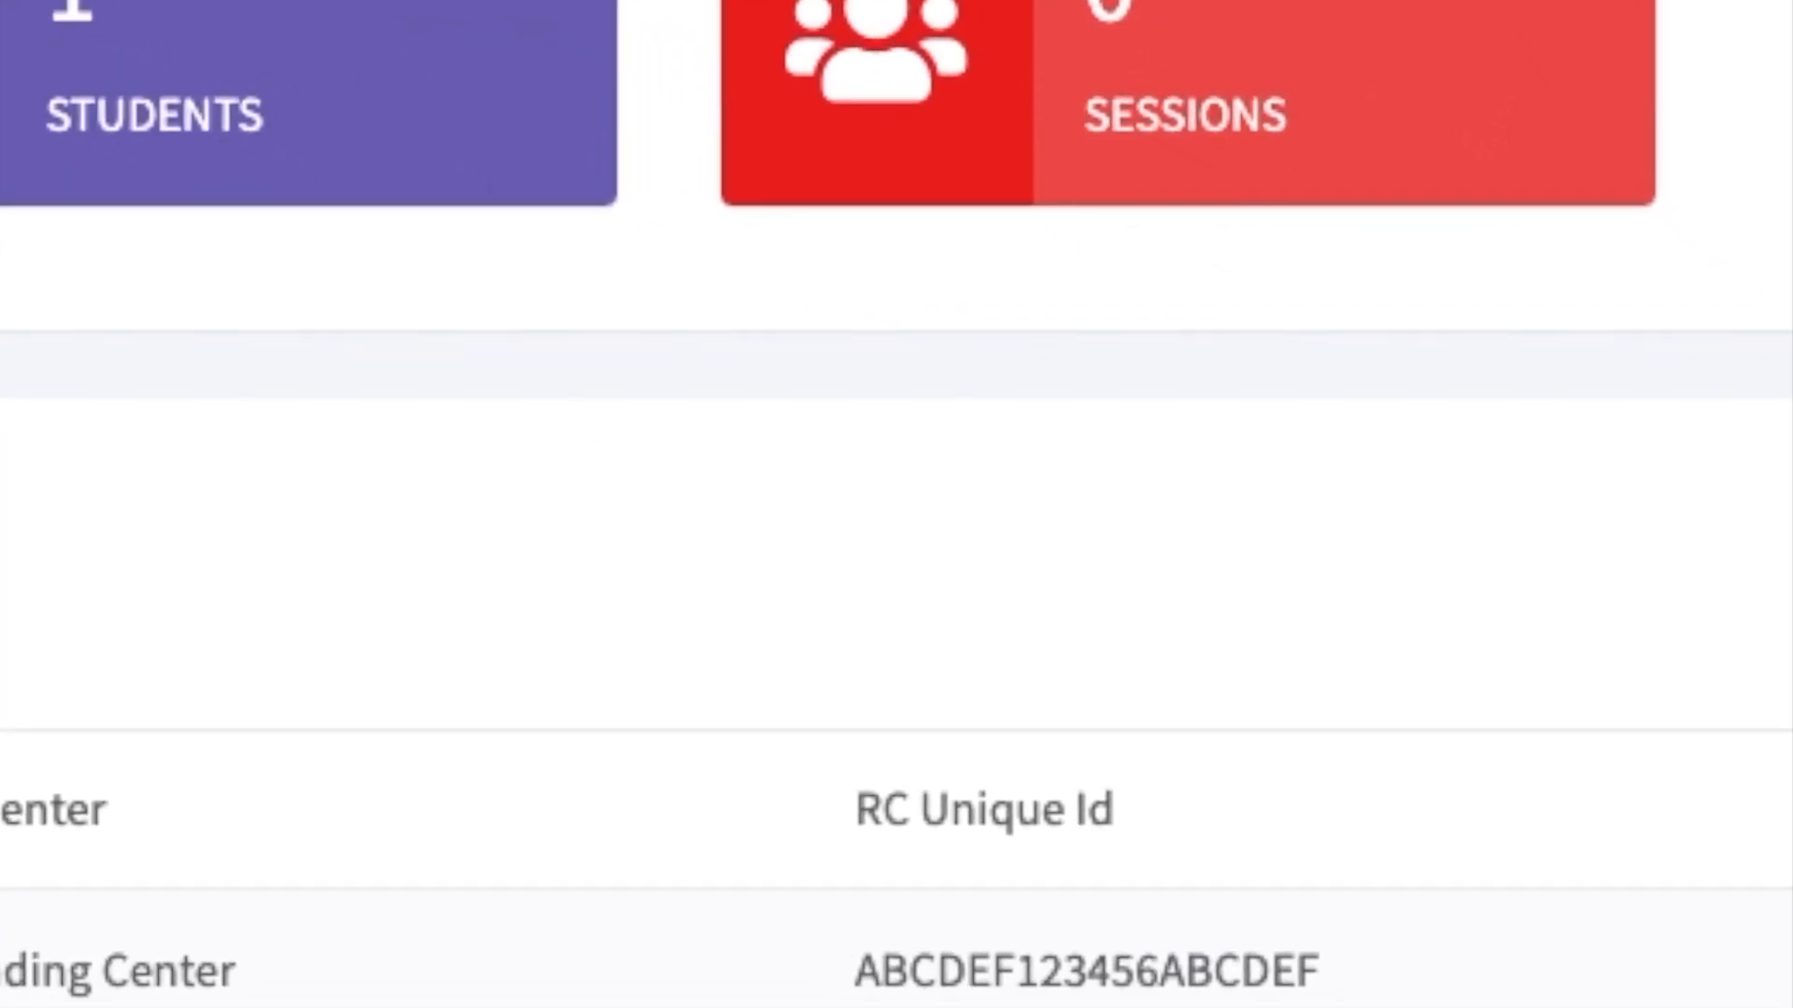
pyautogui.scroll(-3)
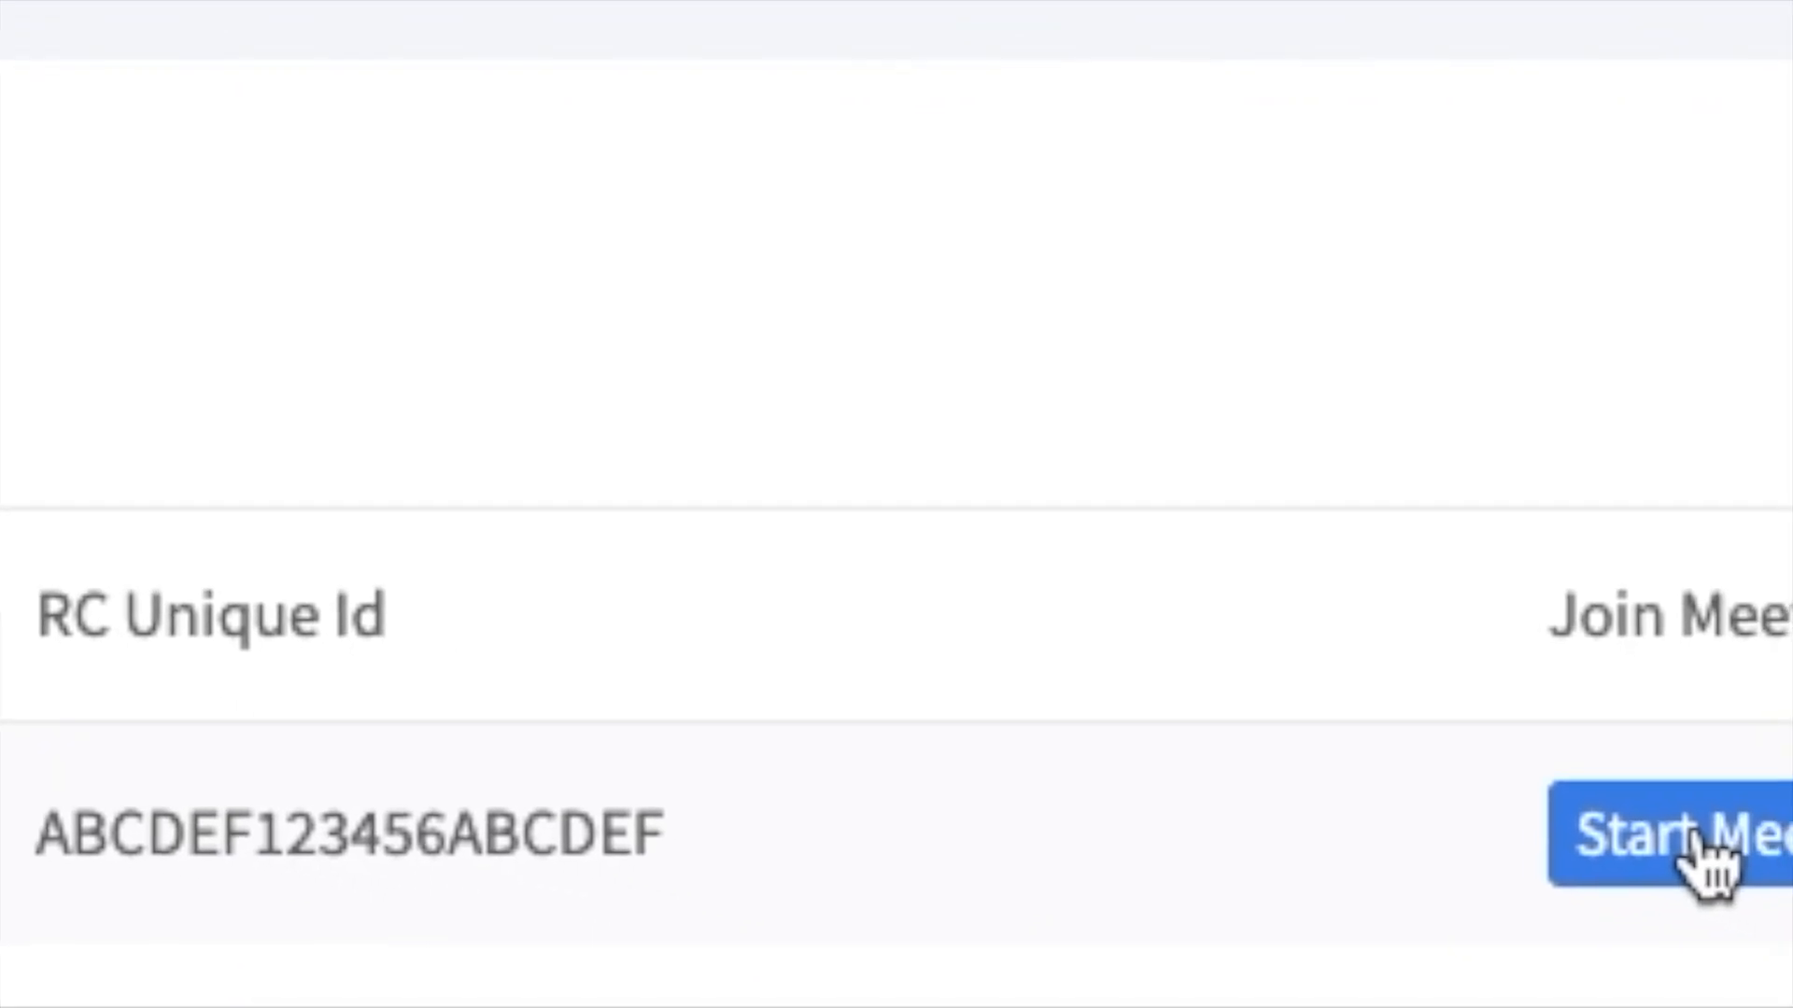